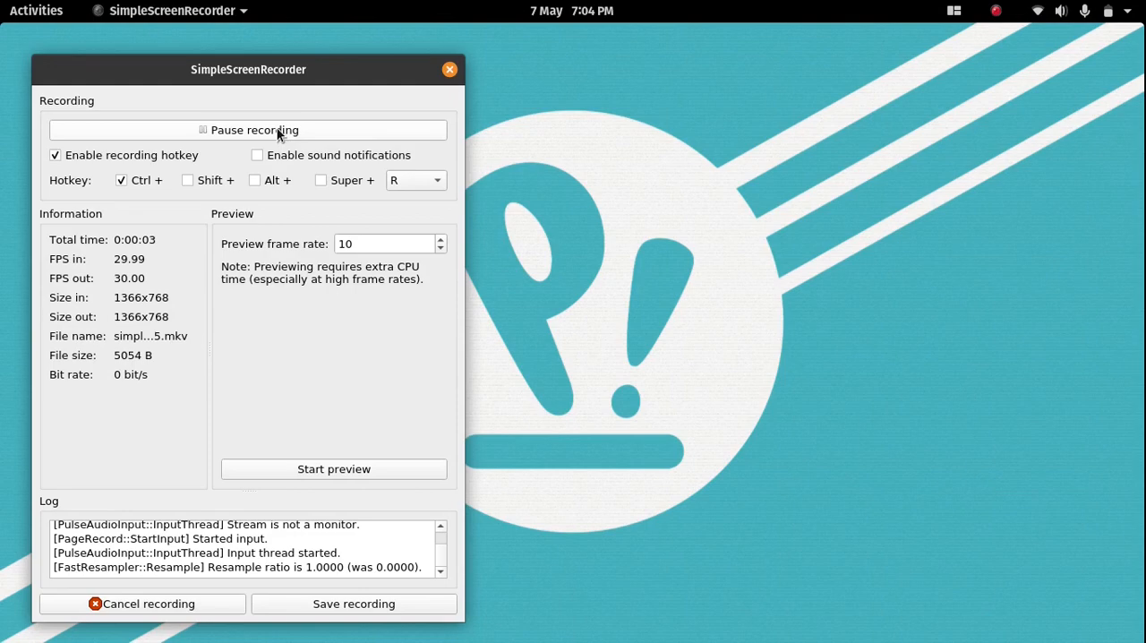
Minimize the SimpleScreenRecorder window so Firefox with the Pop!_OS site is captured
left_click(35, 11)
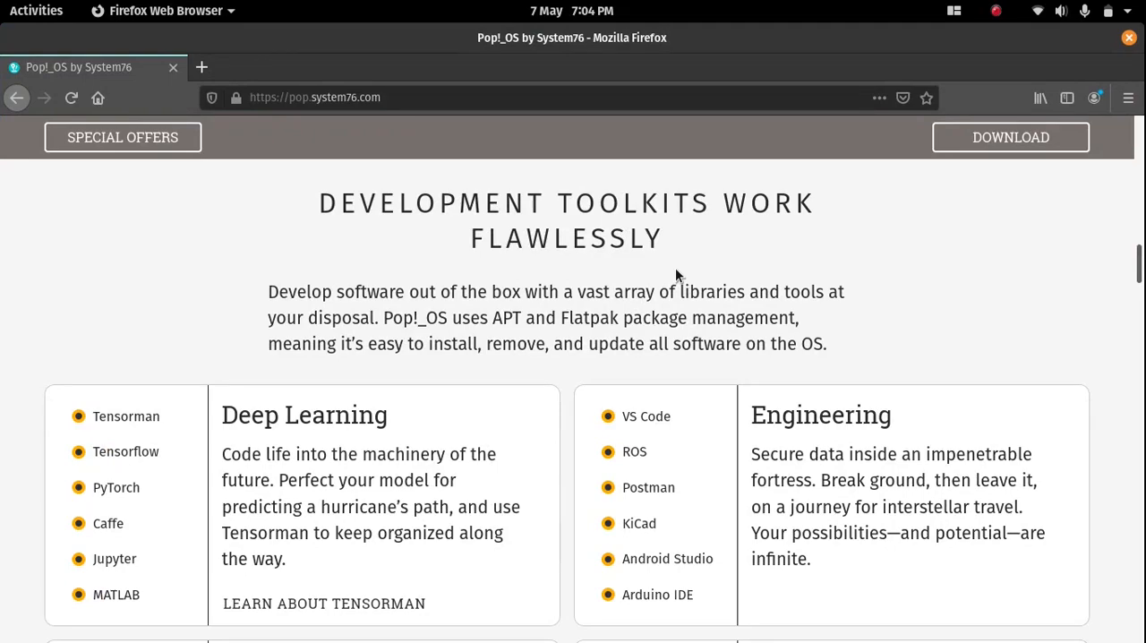
Scroll the pop.system76.com page up to the Welcome to Pop!_OS introduction
scroll("up", 3)
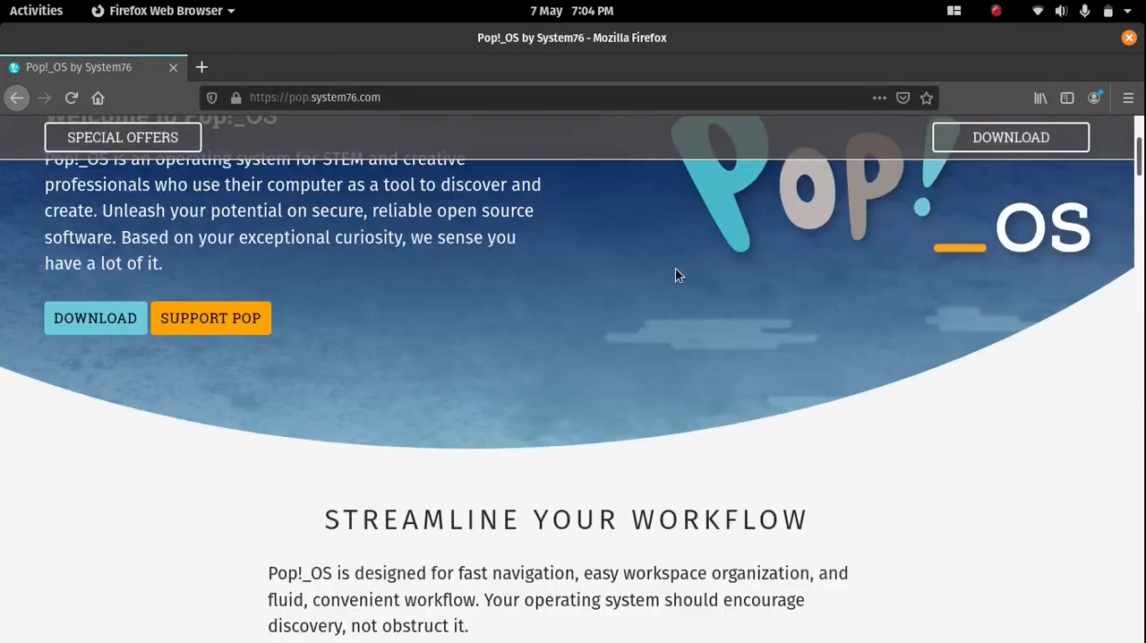
scroll("up", 3)
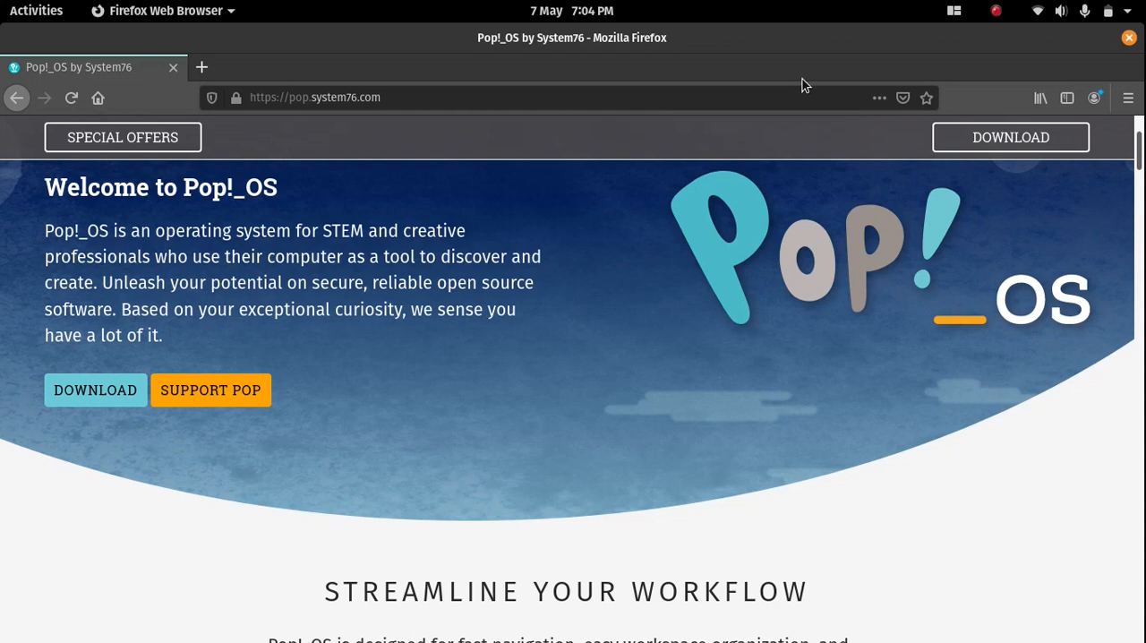
mouse_move(666, 43)
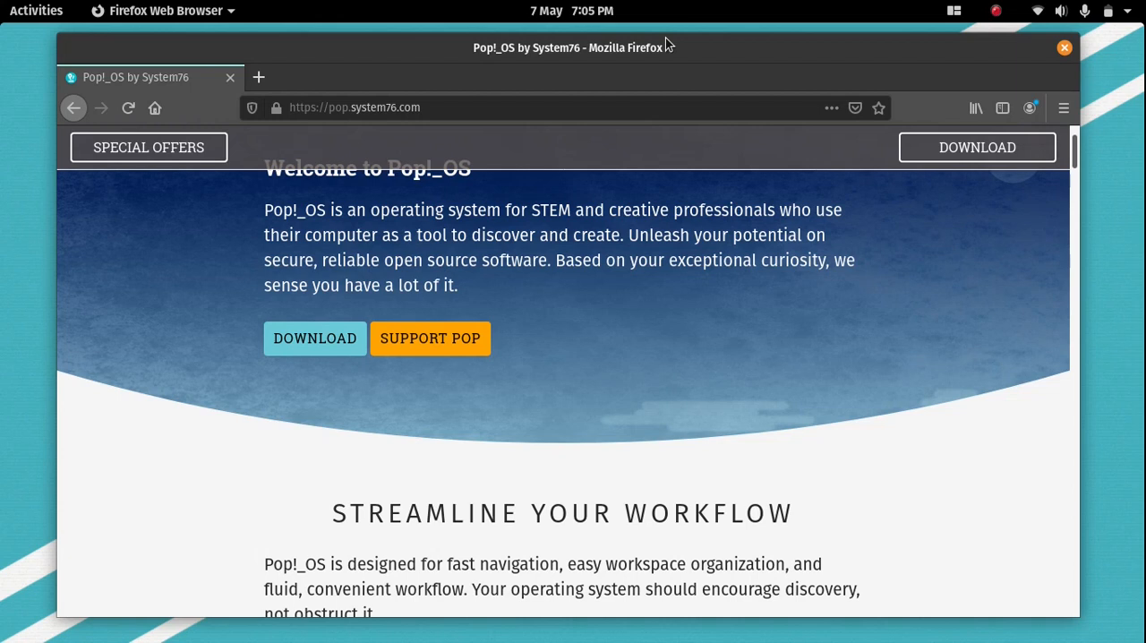
Scroll to the System76 site header, then bring up the Activities overview
scroll("up", 3)
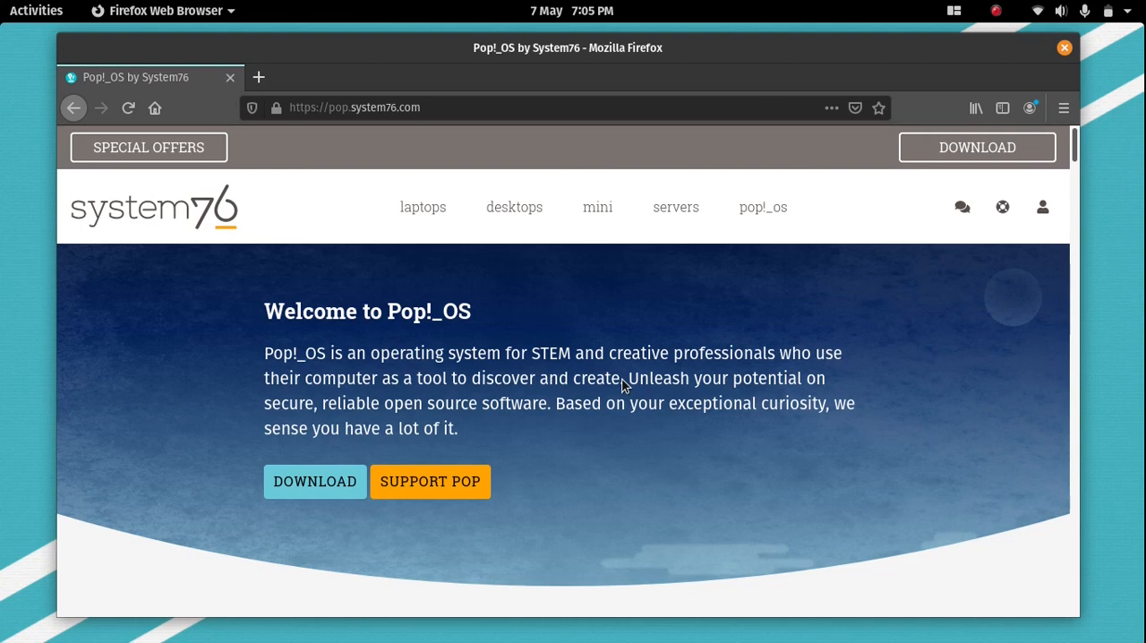
mouse_move(582, 144)
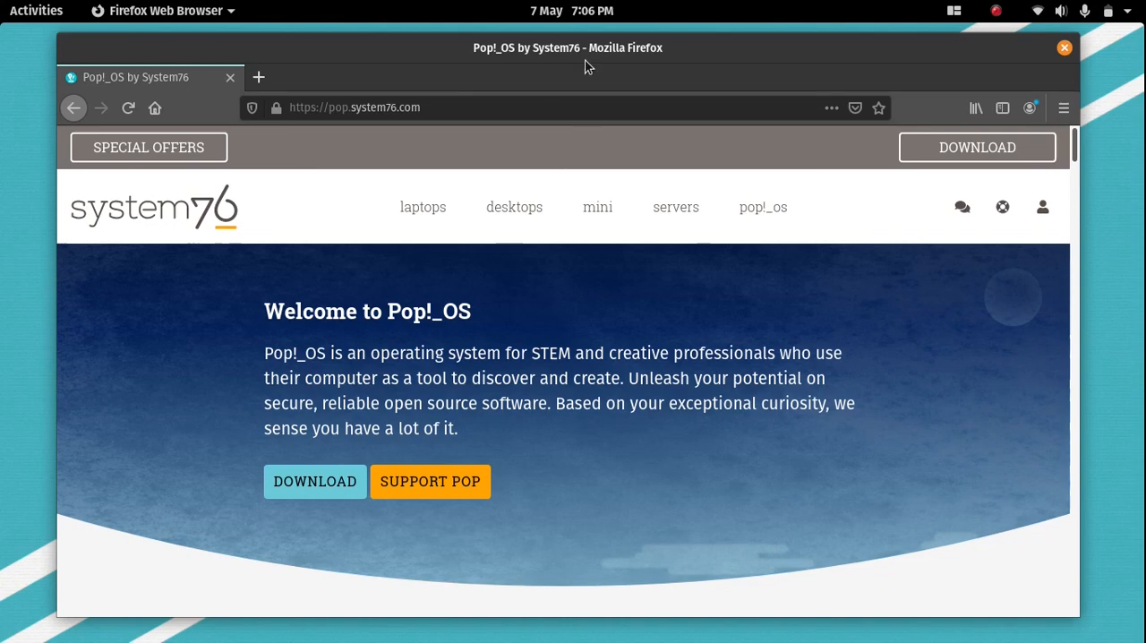
mouse_move(512, 418)
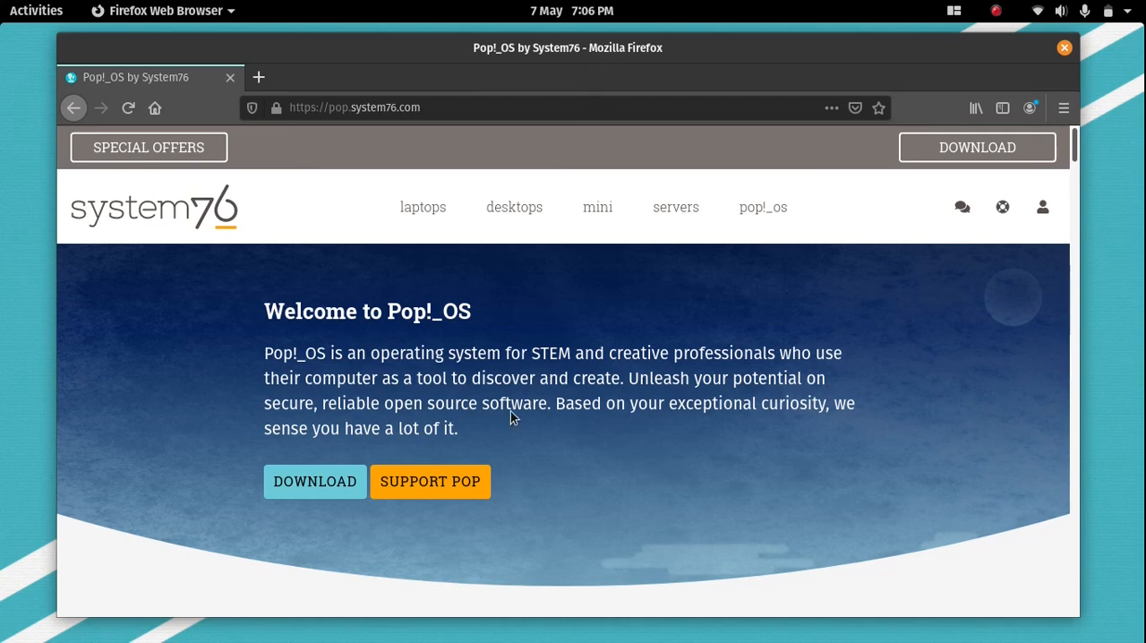
mouse_move(498, 480)
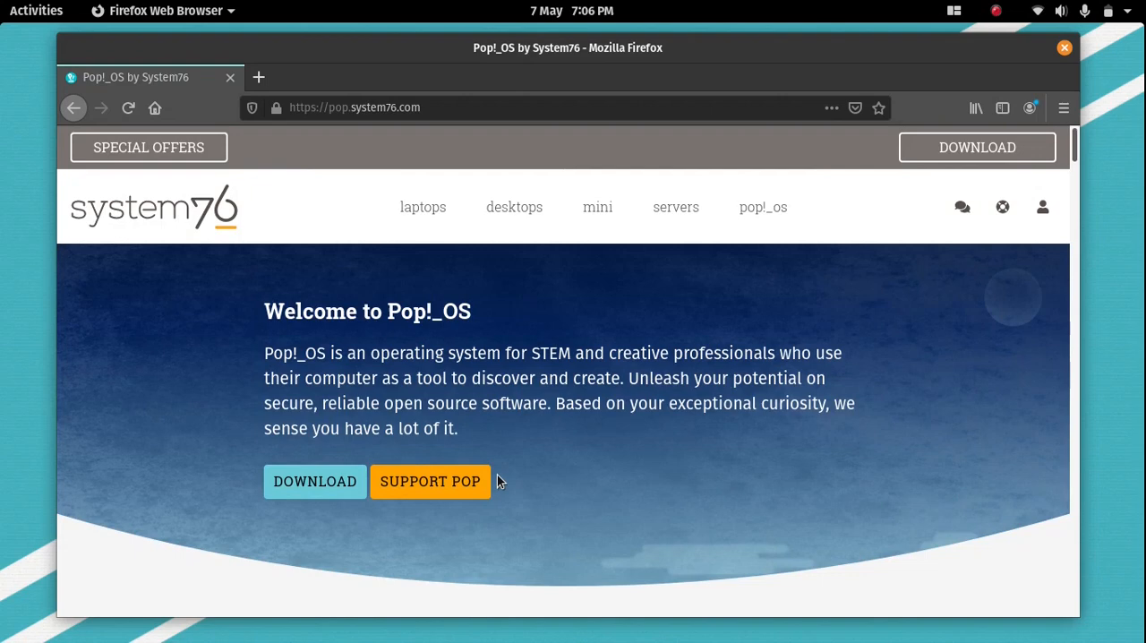
left_click(36, 11)
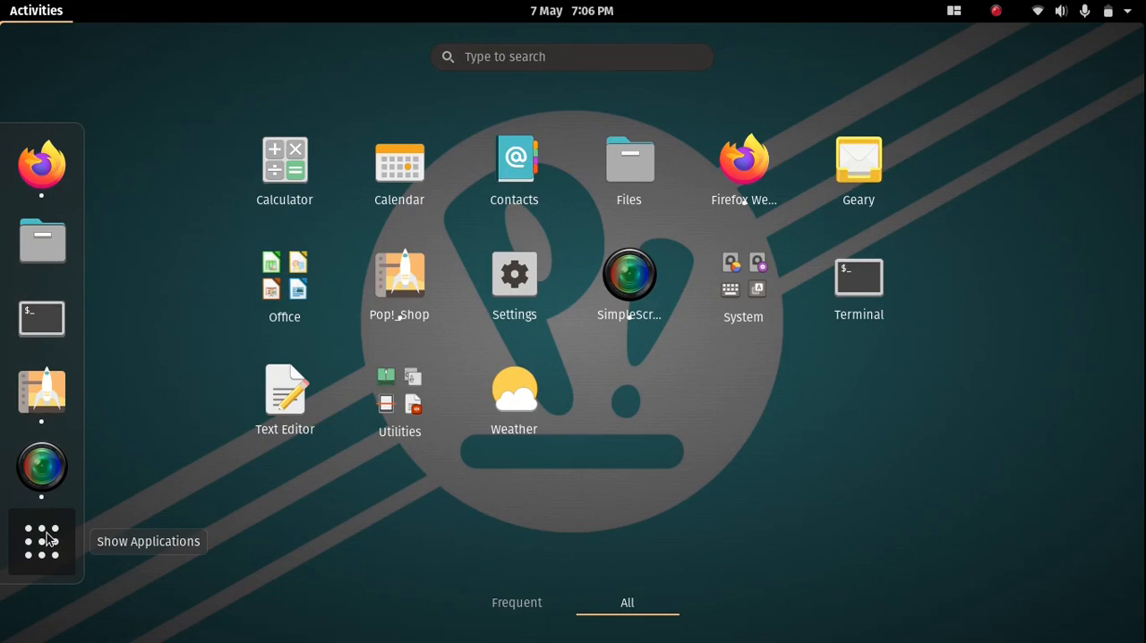
mouse_move(314, 352)
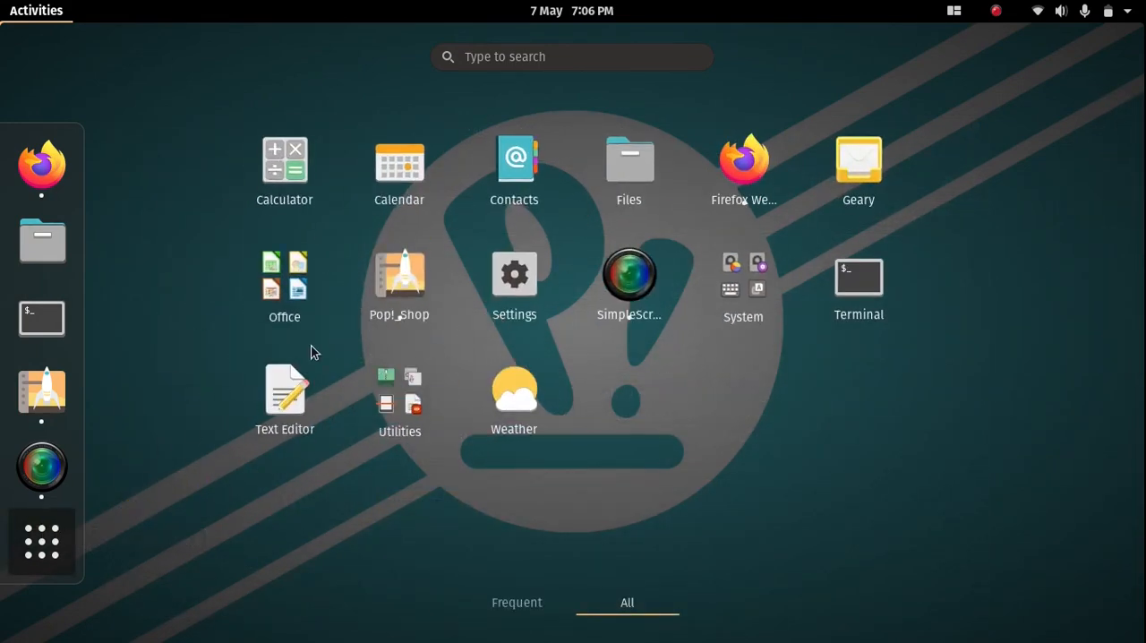
Dismiss the application grid to bring the Firefox window back in front
left_click(283, 273)
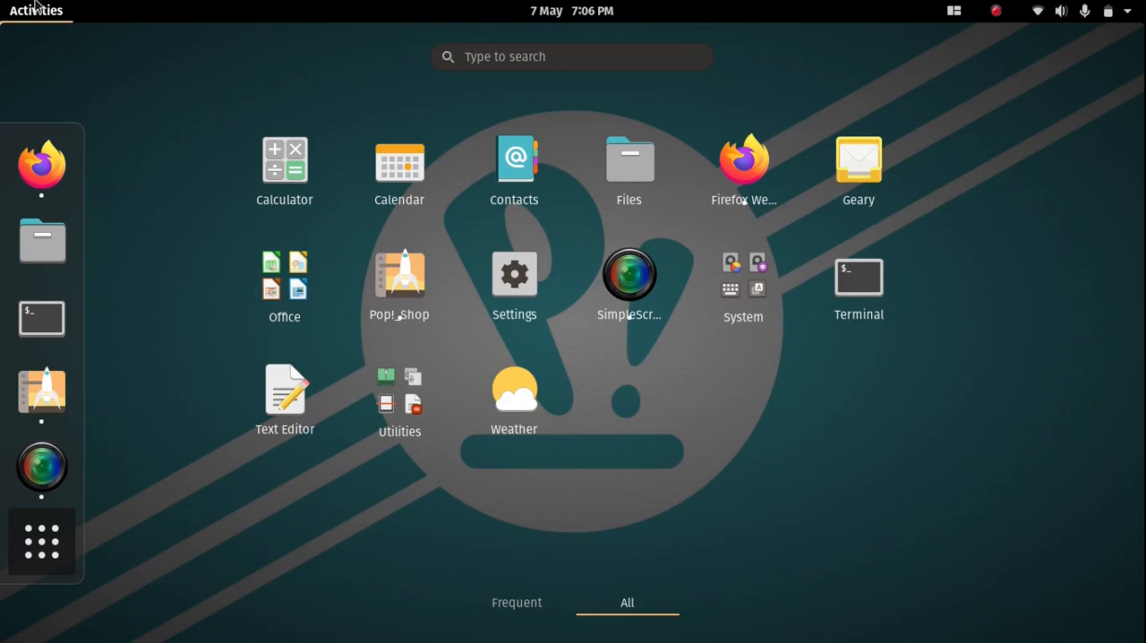
mouse_move(707, 47)
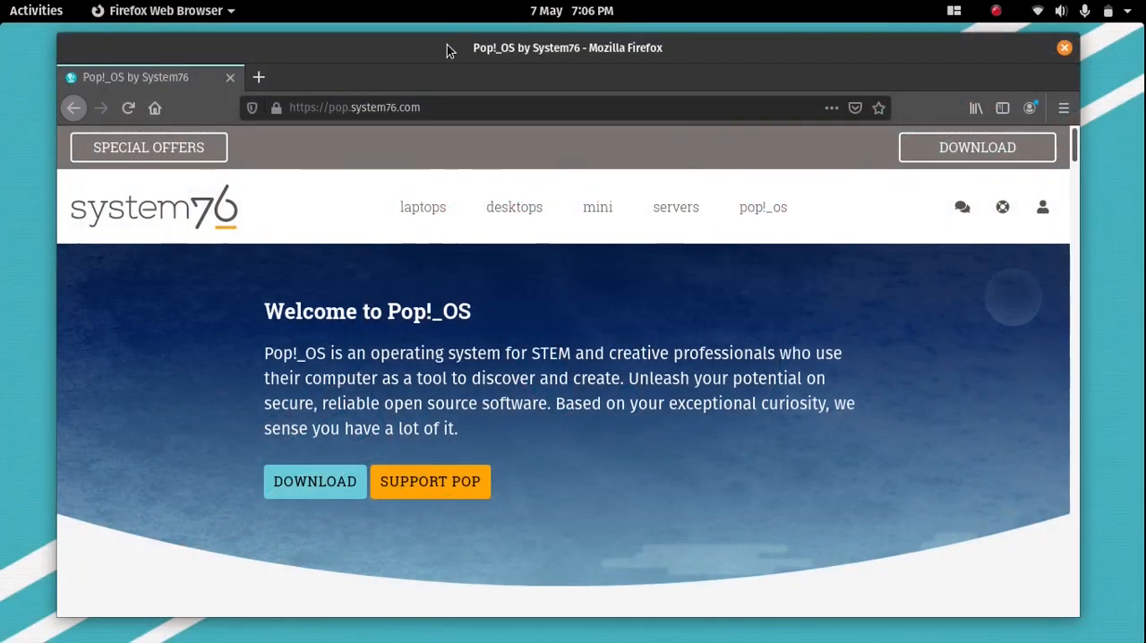
Move the Firefox window across the desktop and close the Settings window
left_click_drag(448, 47, 609, 74)
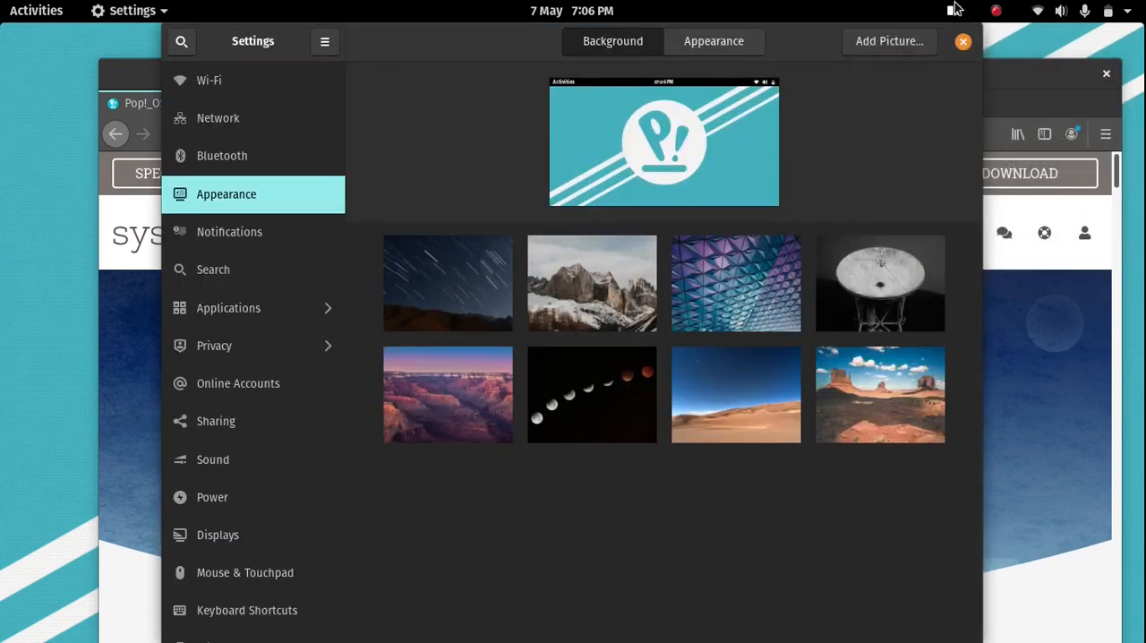
left_click(964, 41)
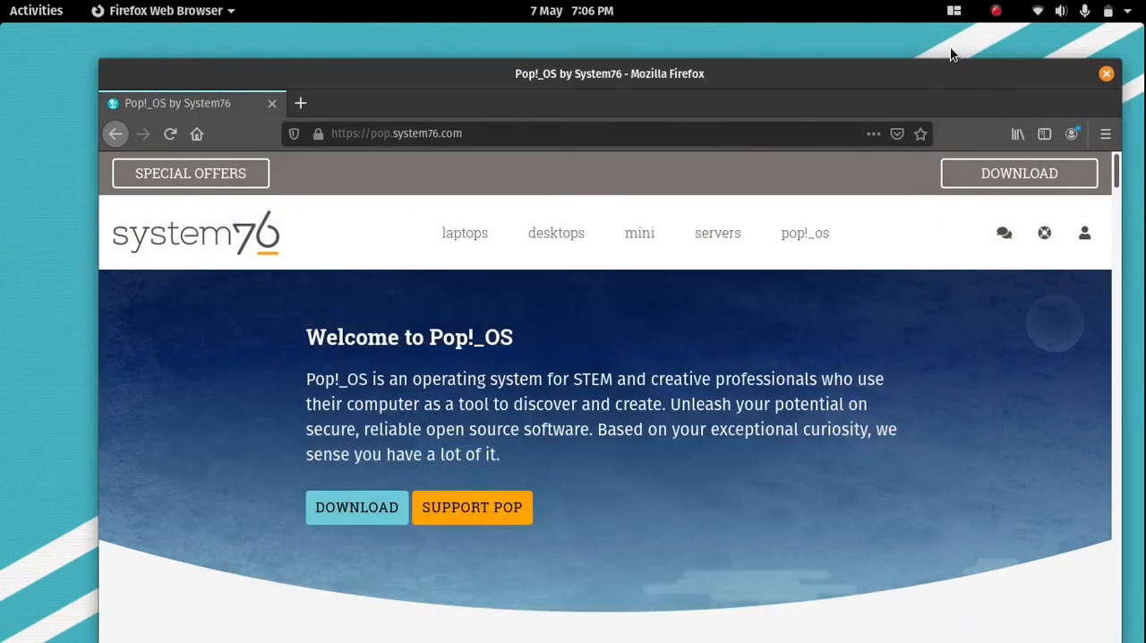
mouse_move(33, 104)
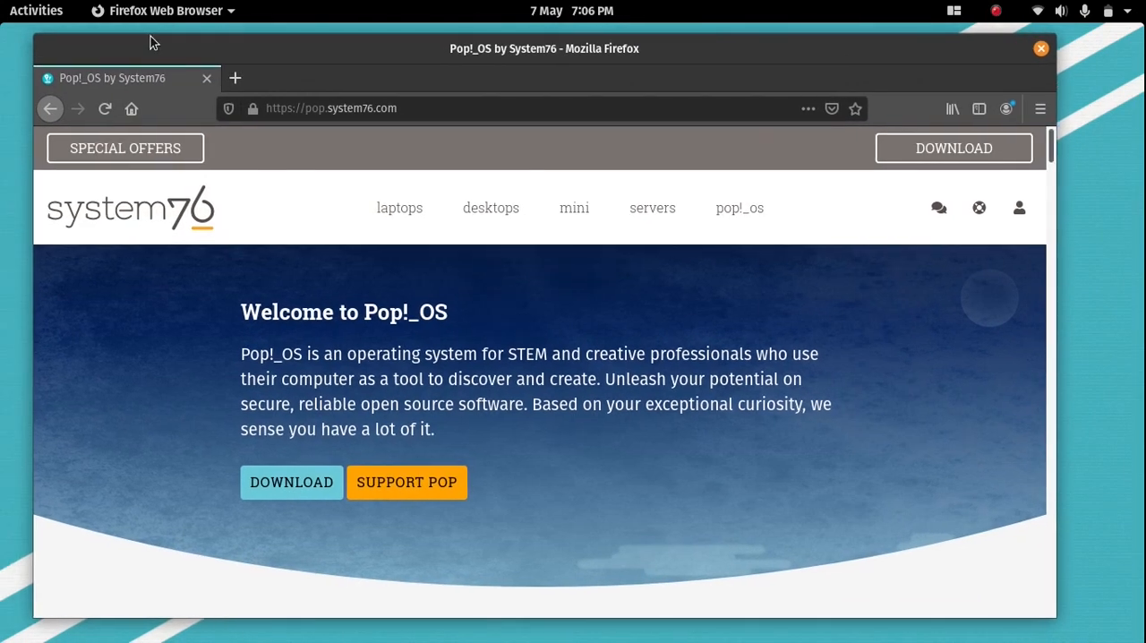
Launch Pop!_Shop from the dock, landing on its Pop!_Picks home page
left_click(35, 11)
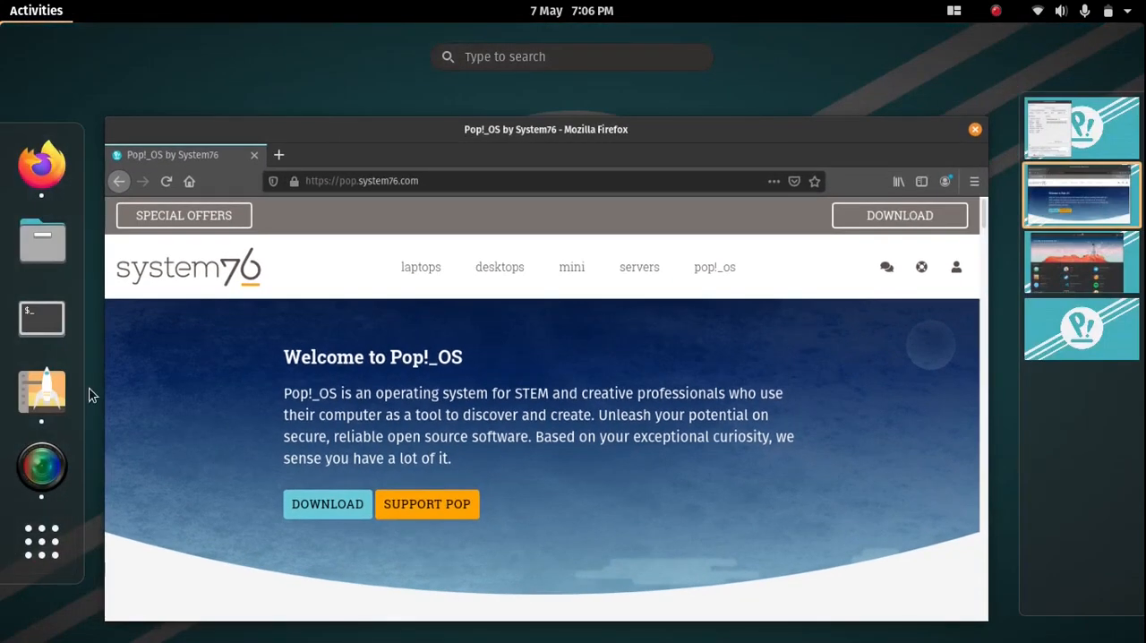
left_click(41, 390)
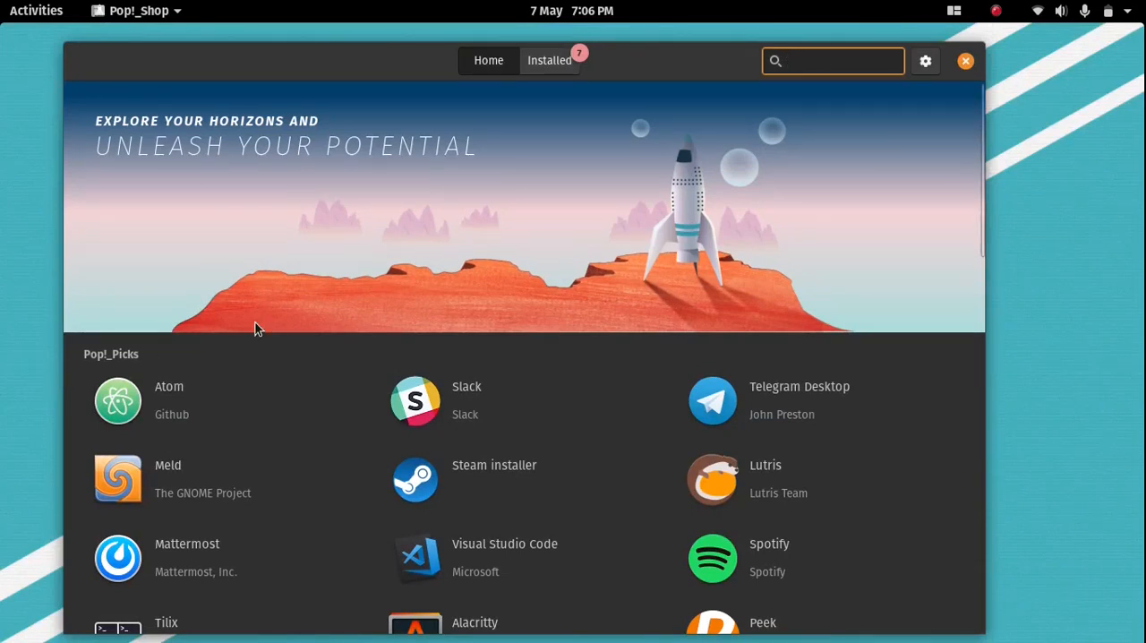
Scroll down the Pop!_Picks list and bring up Spotify's details page
left_click(832, 61)
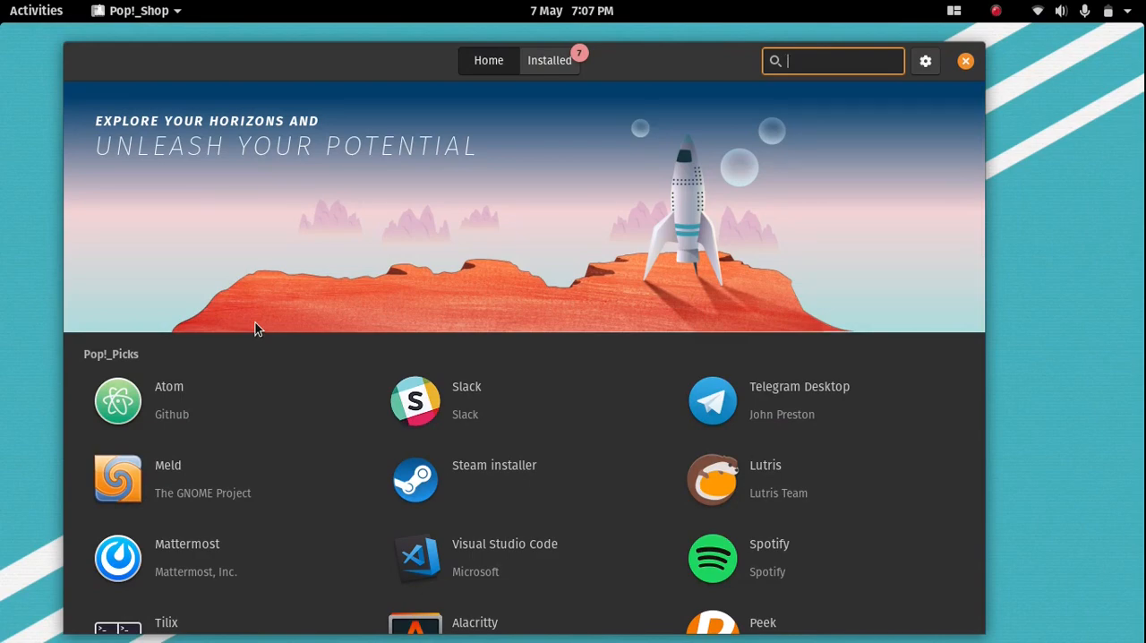
scroll("down", 3)
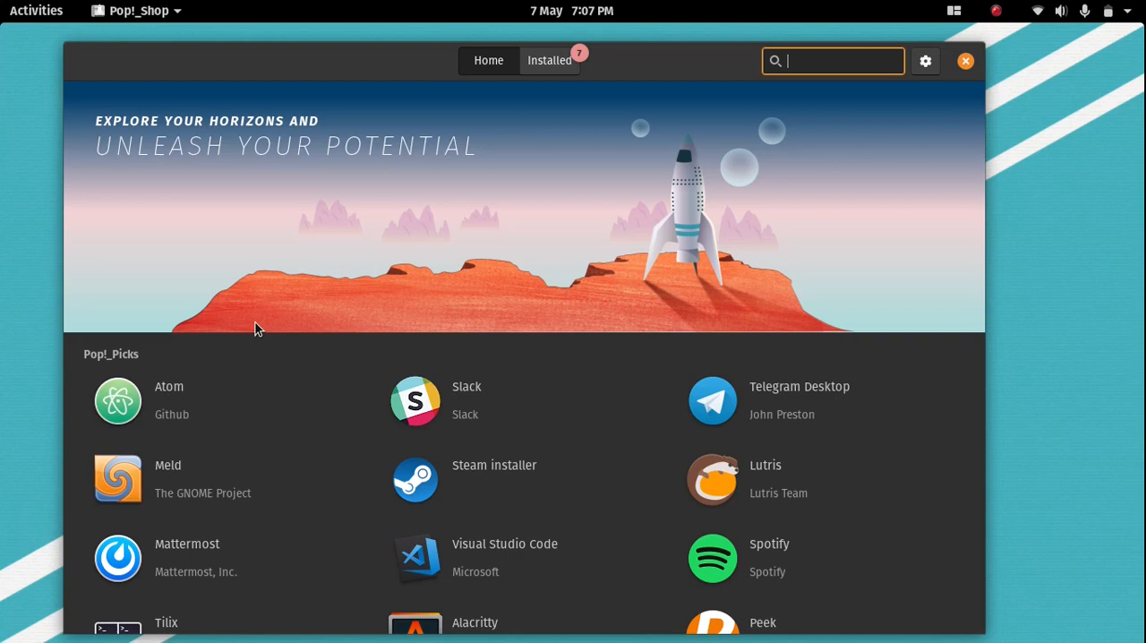
scroll("down", 3)
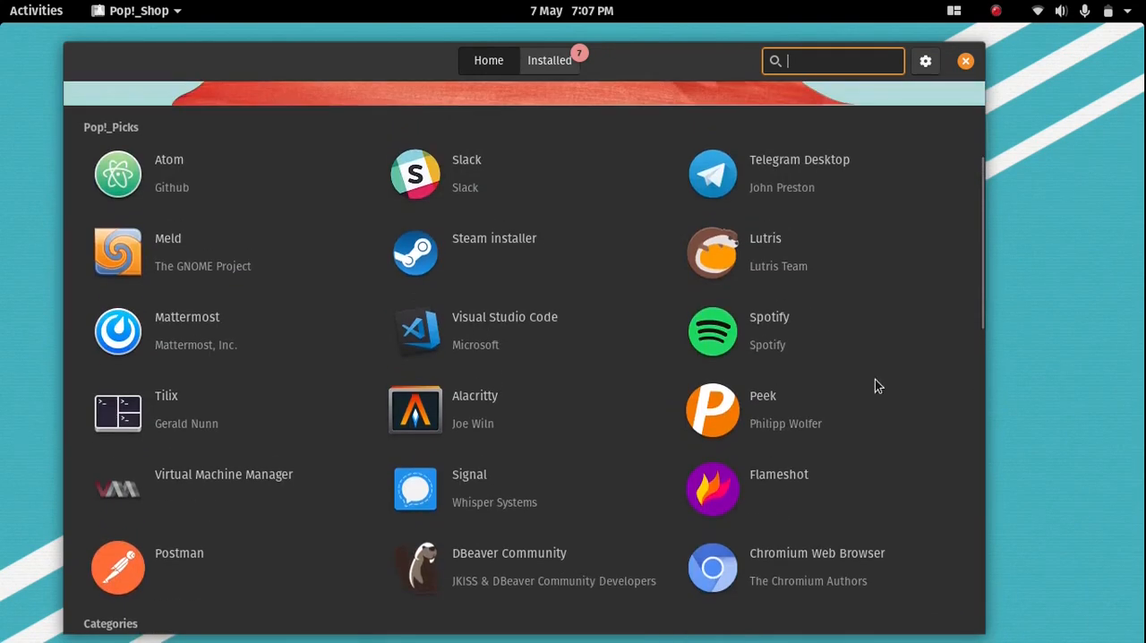
left_click(713, 331)
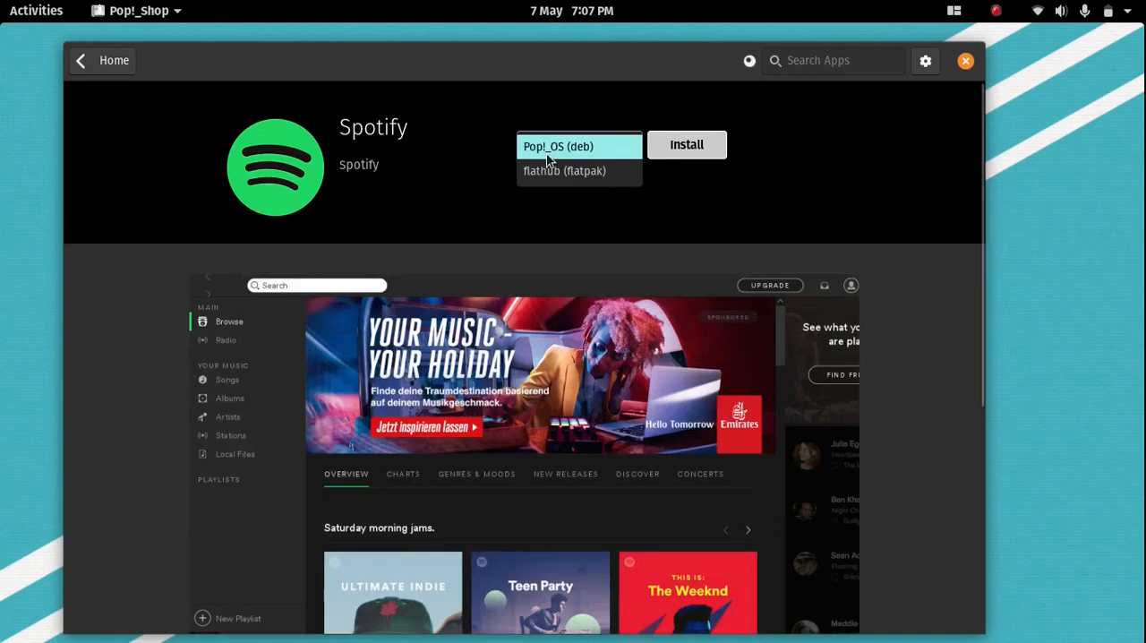
View Spotify's flathub source option, keep Pop!_OS (deb), and return to the store home
left_click(557, 147)
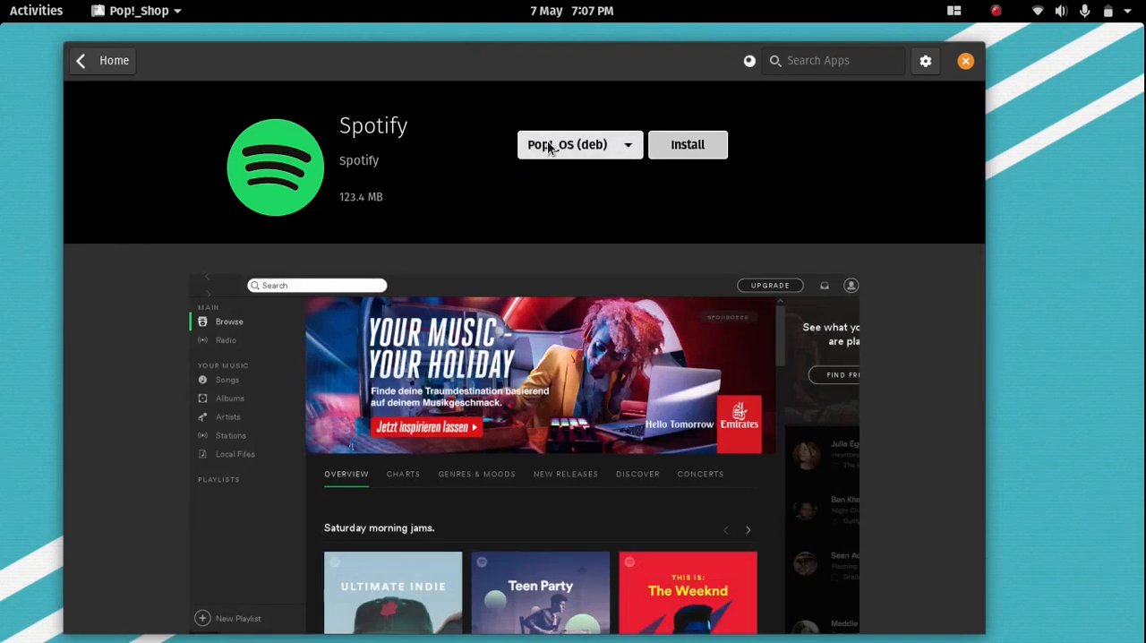
left_click(581, 143)
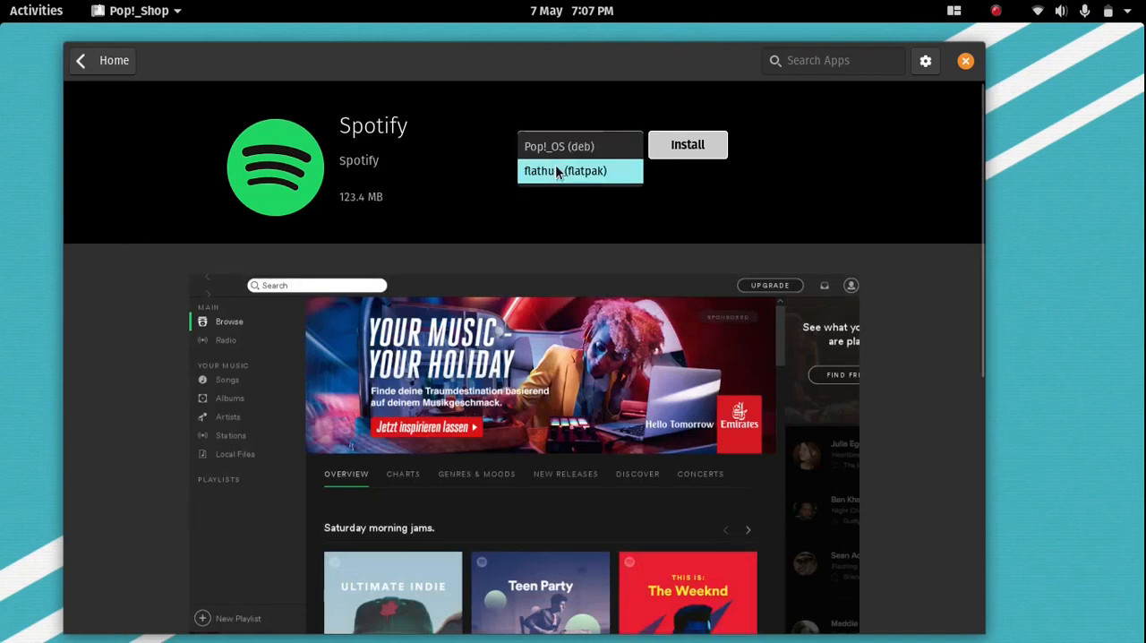
left_click(566, 172)
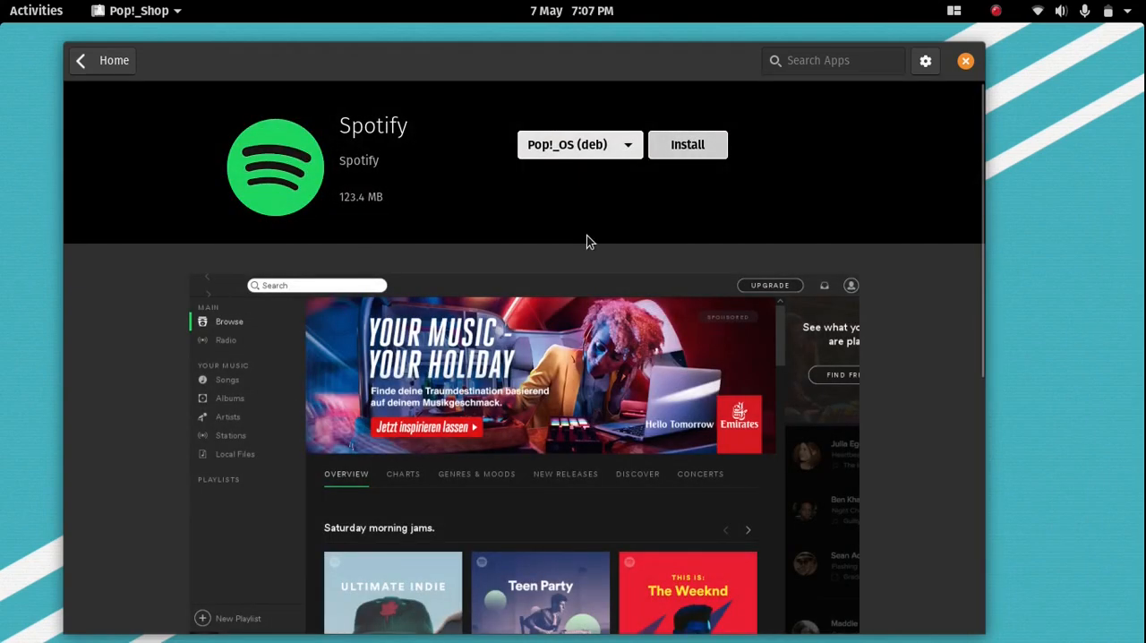
left_click(102, 61)
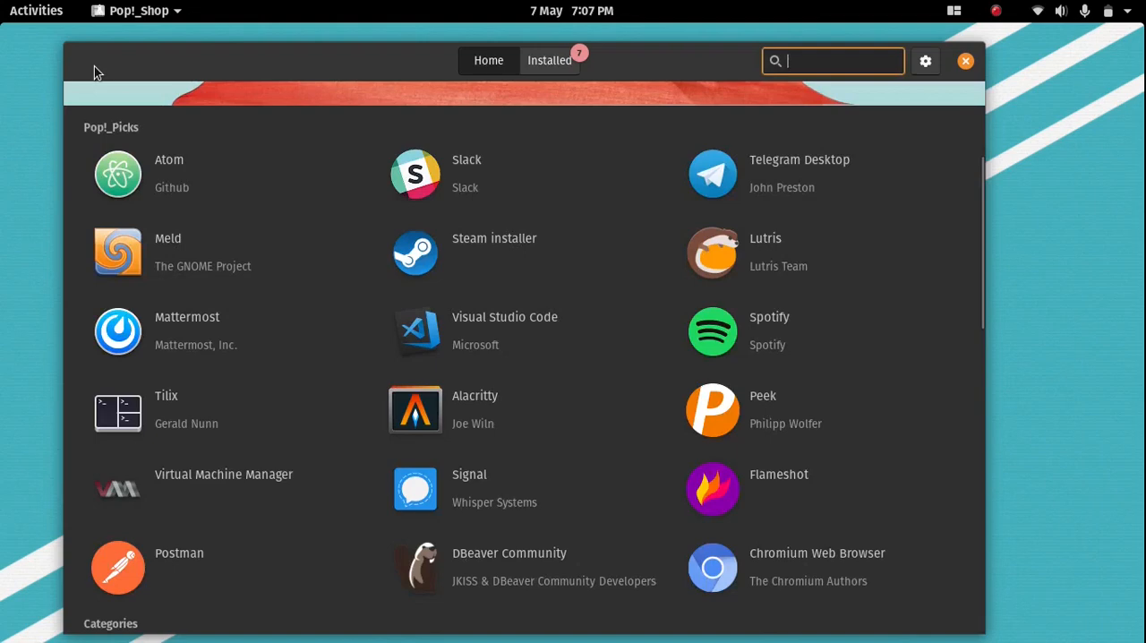
scroll("down", 3)
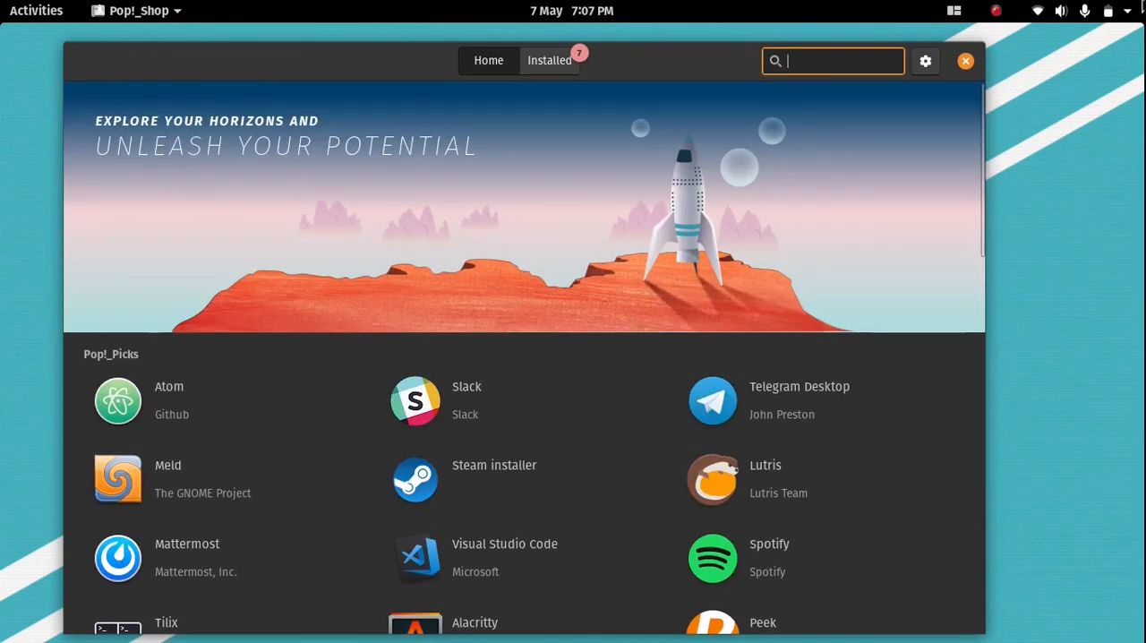
type("d")
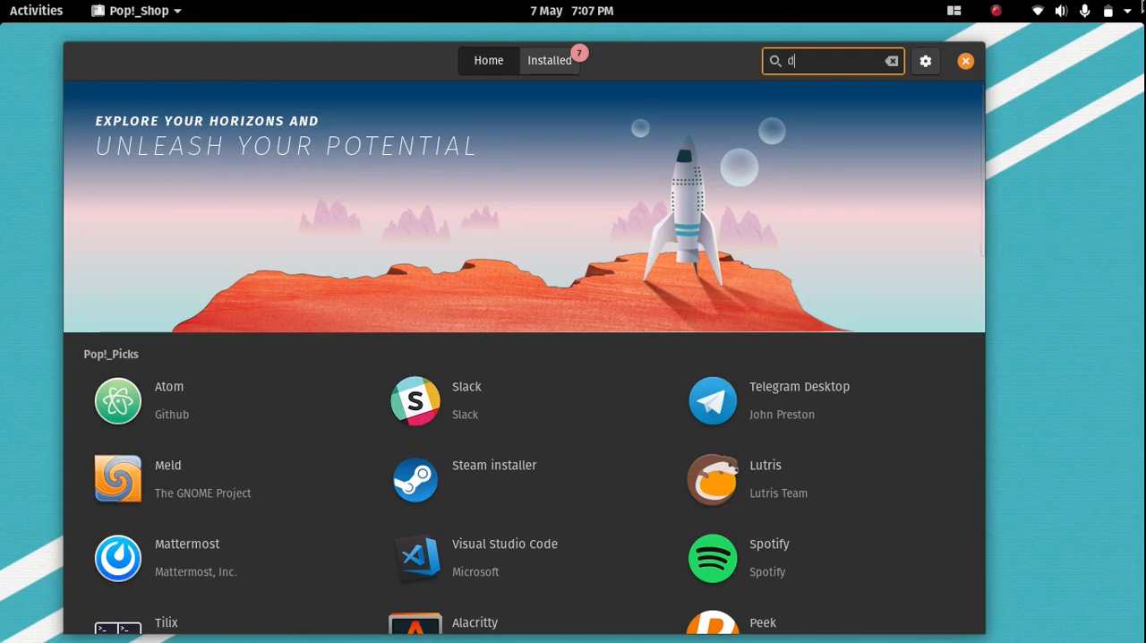
type("iscord")
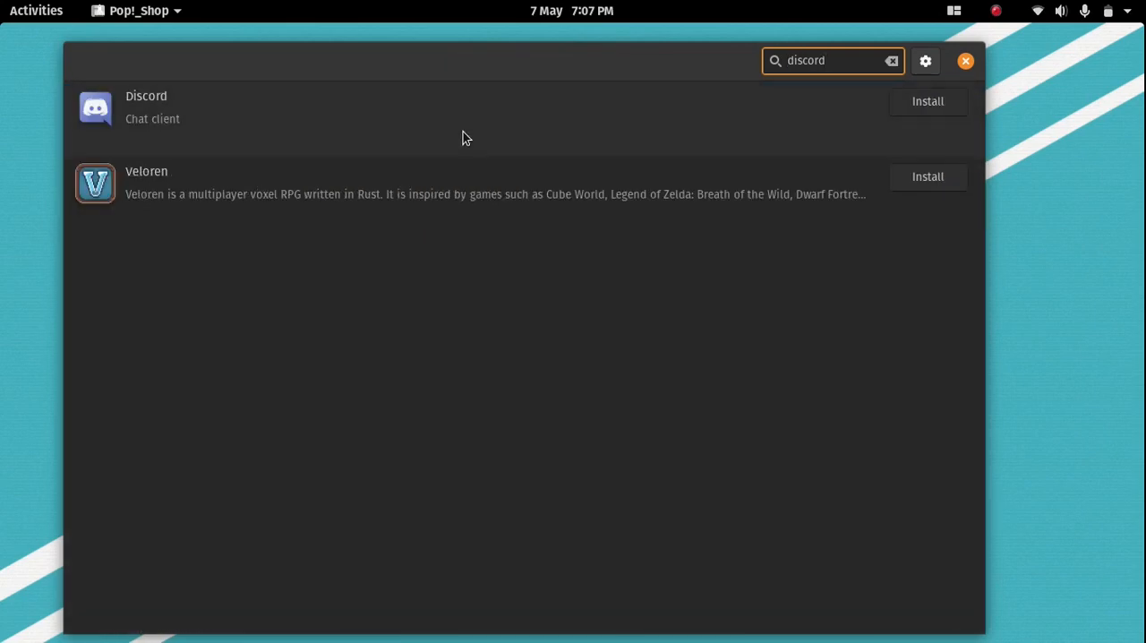
left_click(147, 107)
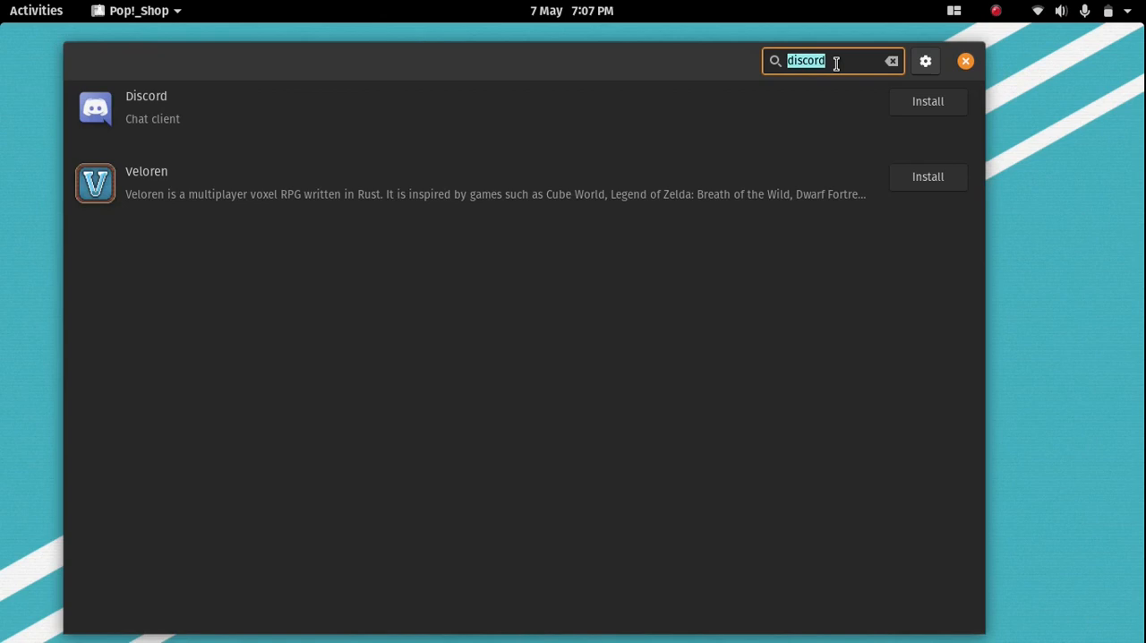
type("spotify")
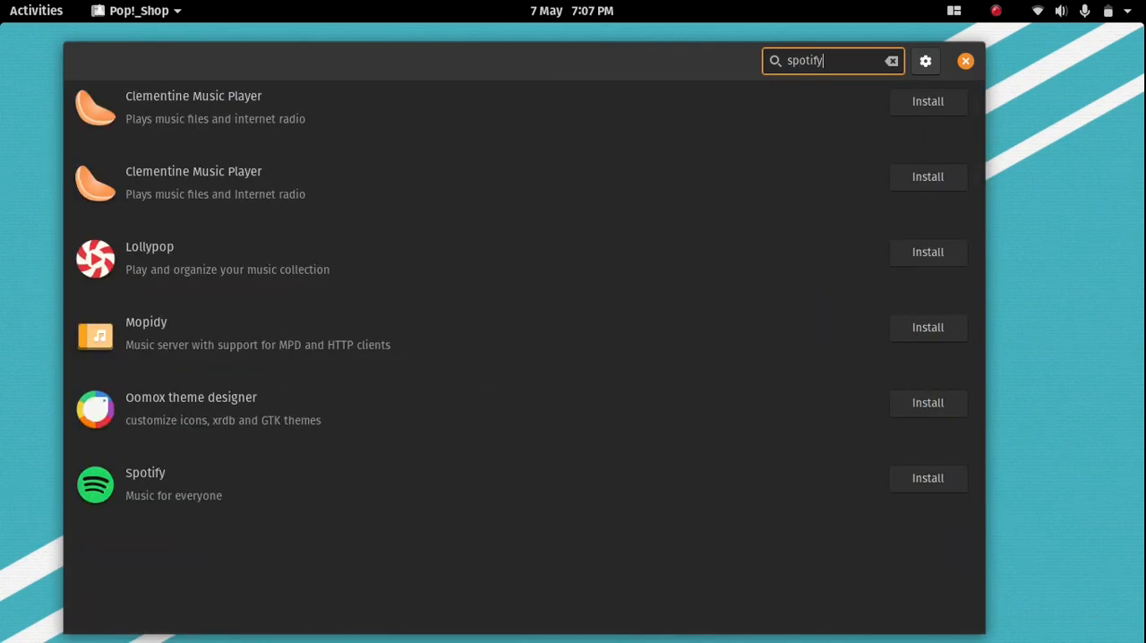
left_click(189, 397)
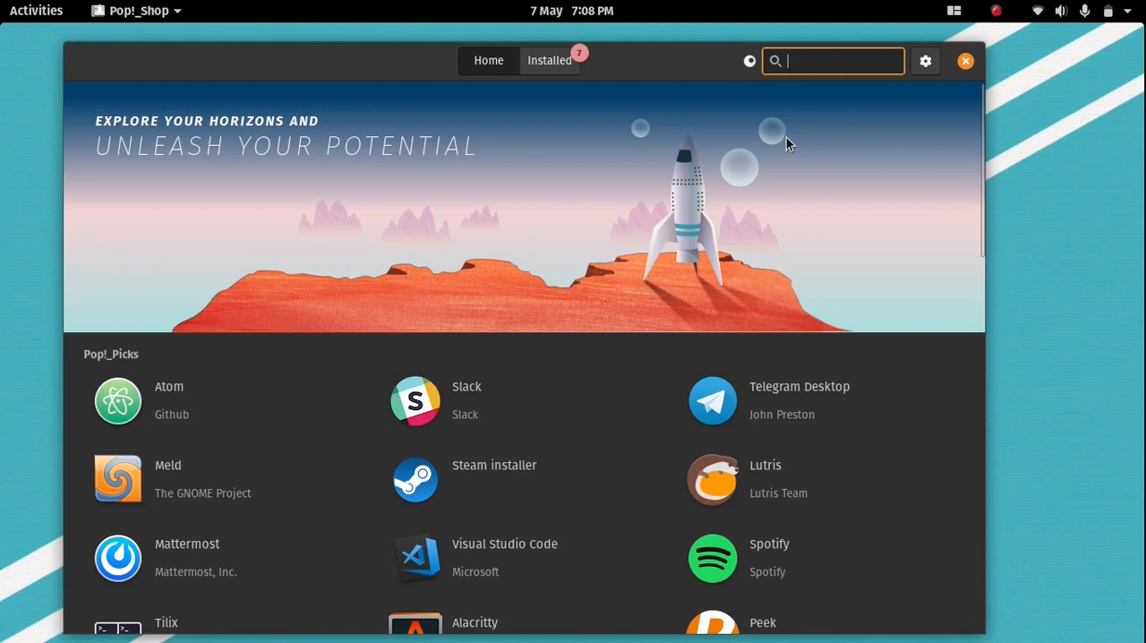
scroll("down", 3)
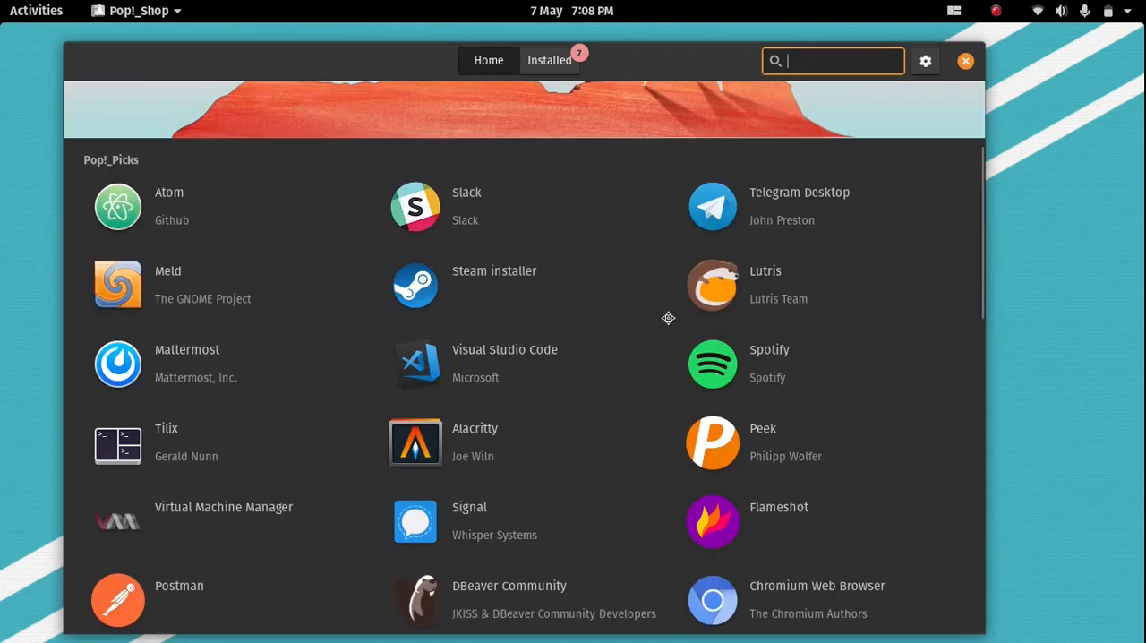
scroll("down", 3)
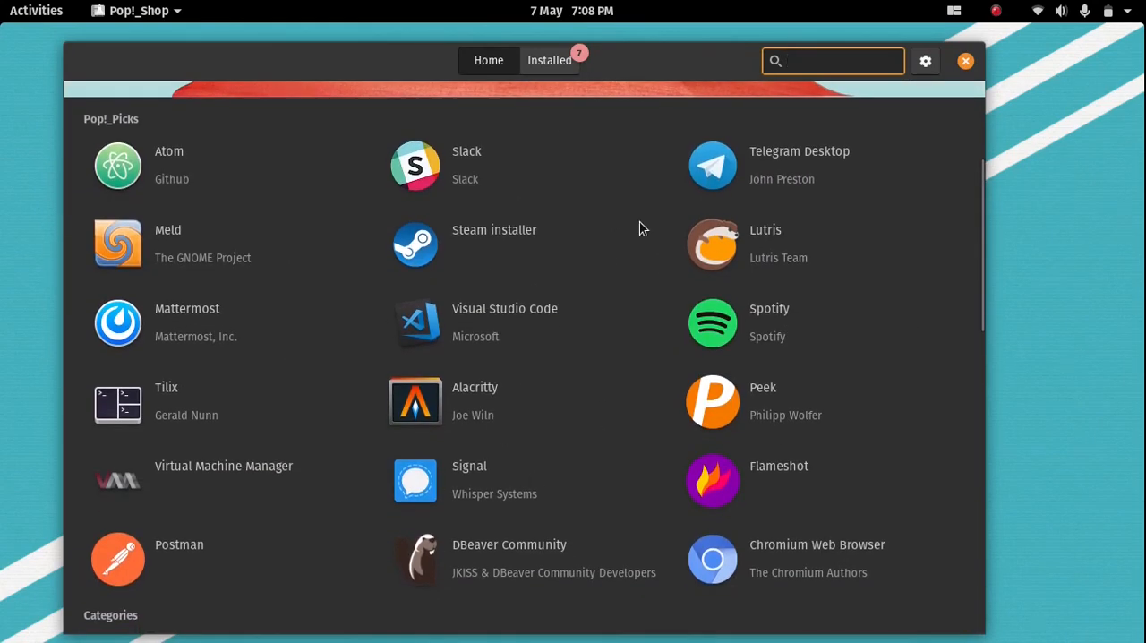
left_click(833, 60)
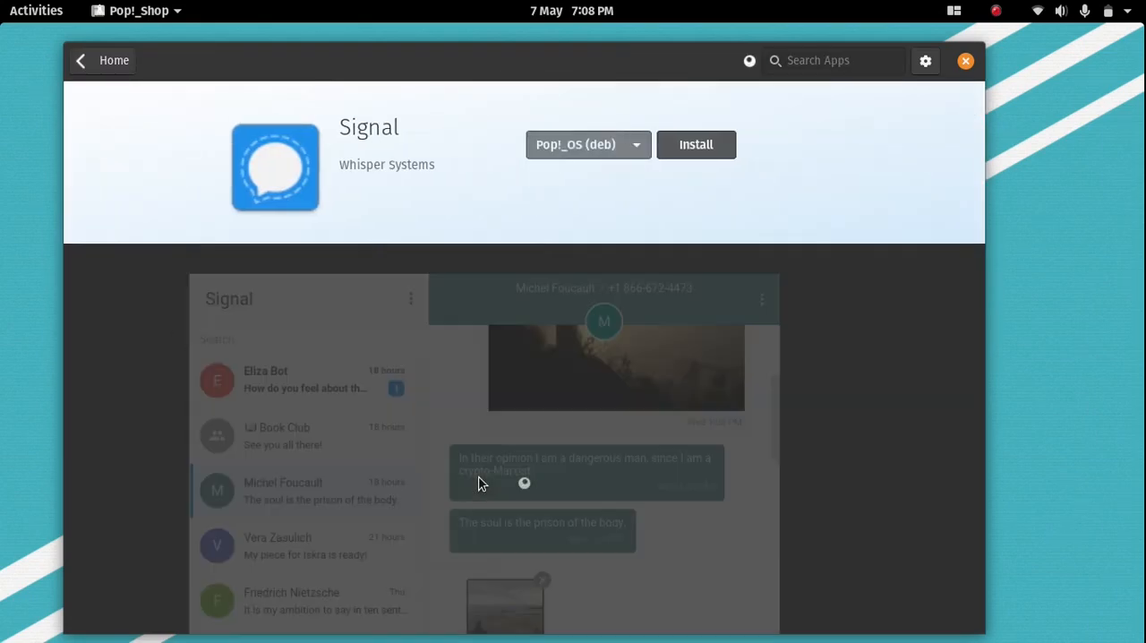
left_click(114, 61)
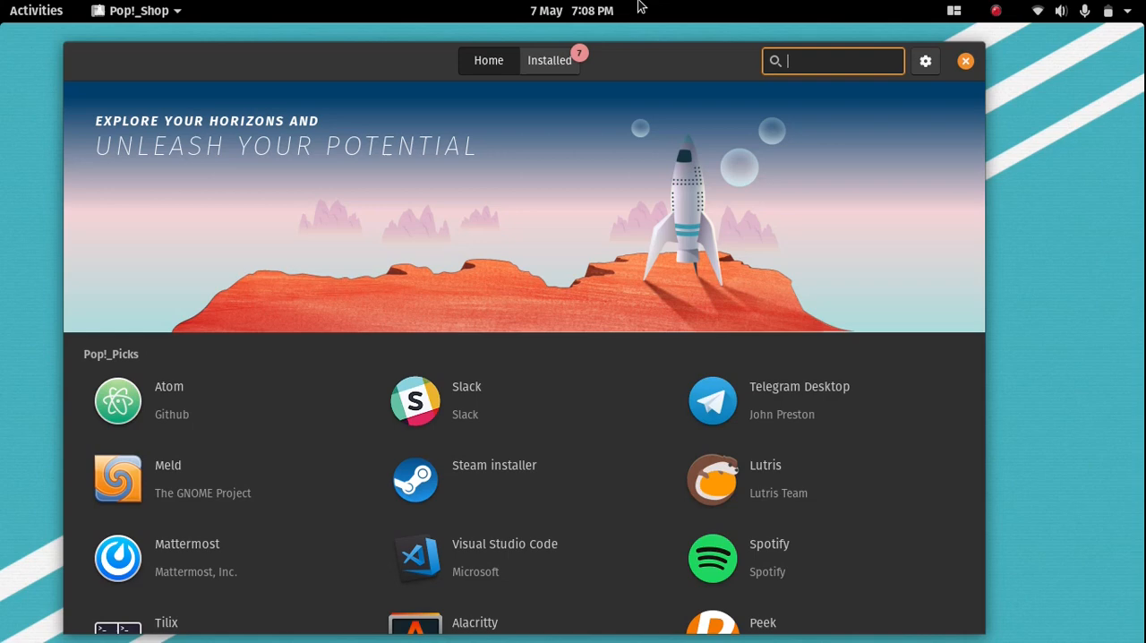
mouse_move(537, 358)
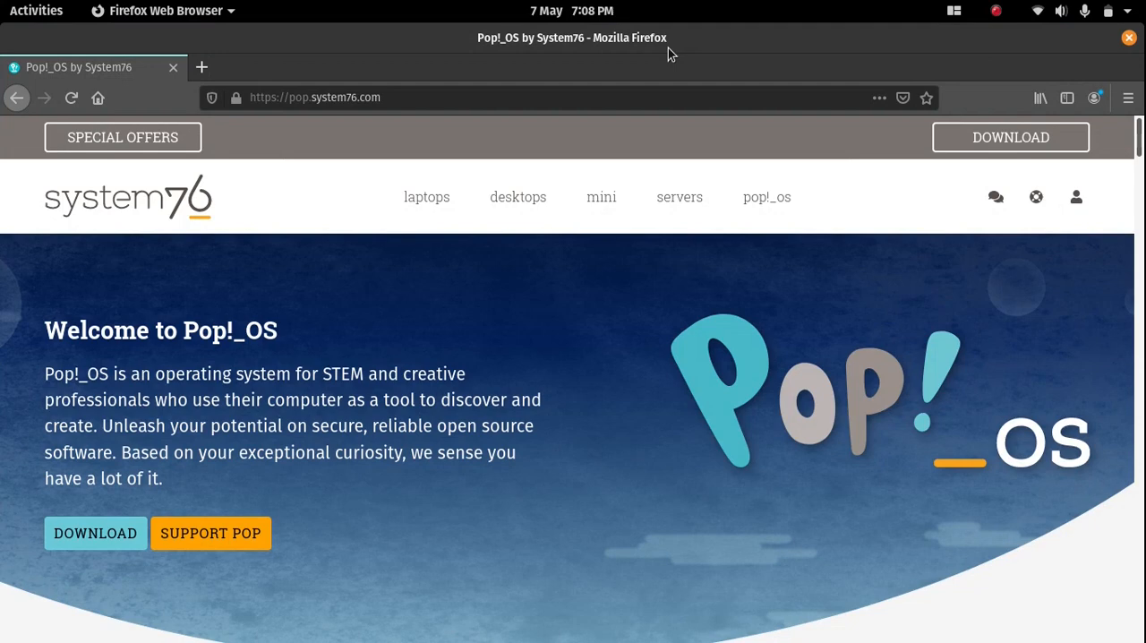
mouse_move(613, 238)
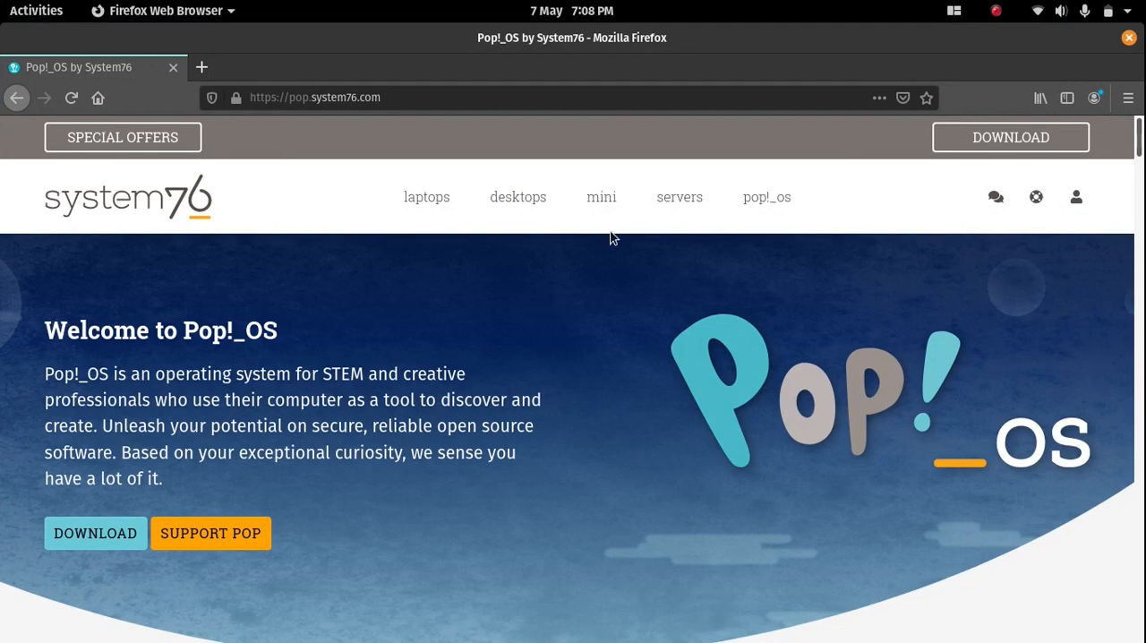
left_click(95, 534)
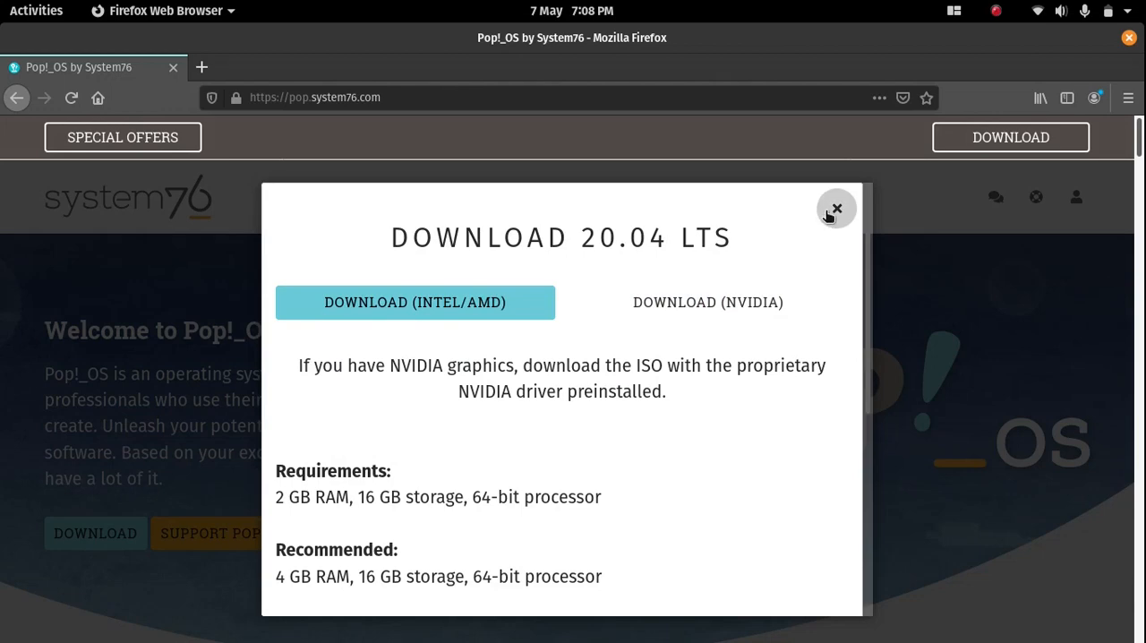
left_click(834, 208)
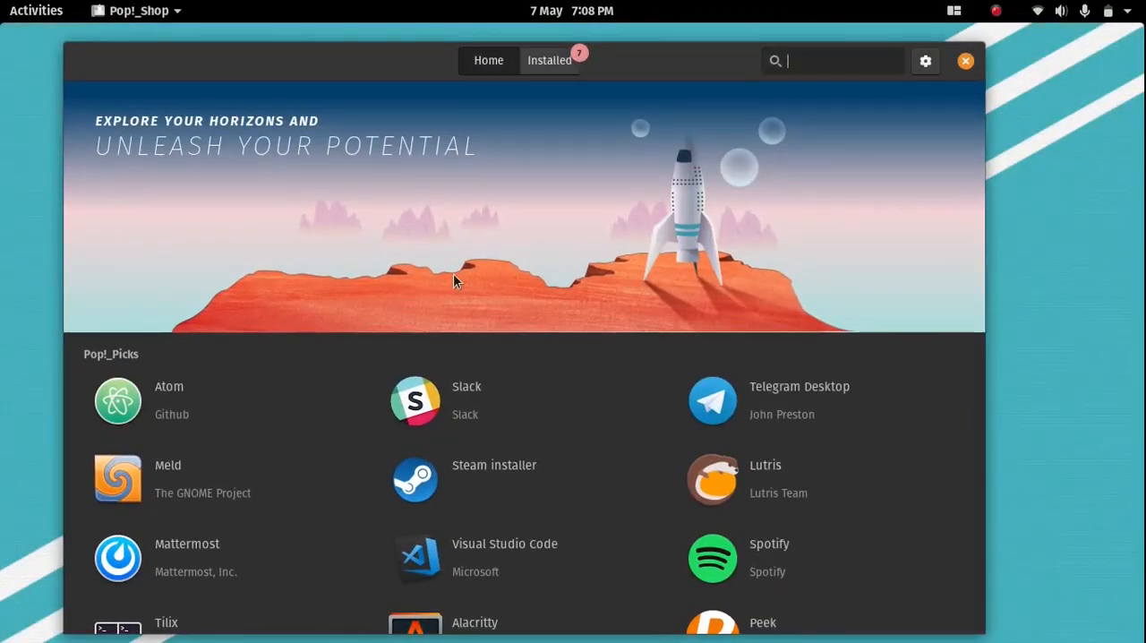
left_click(36, 11)
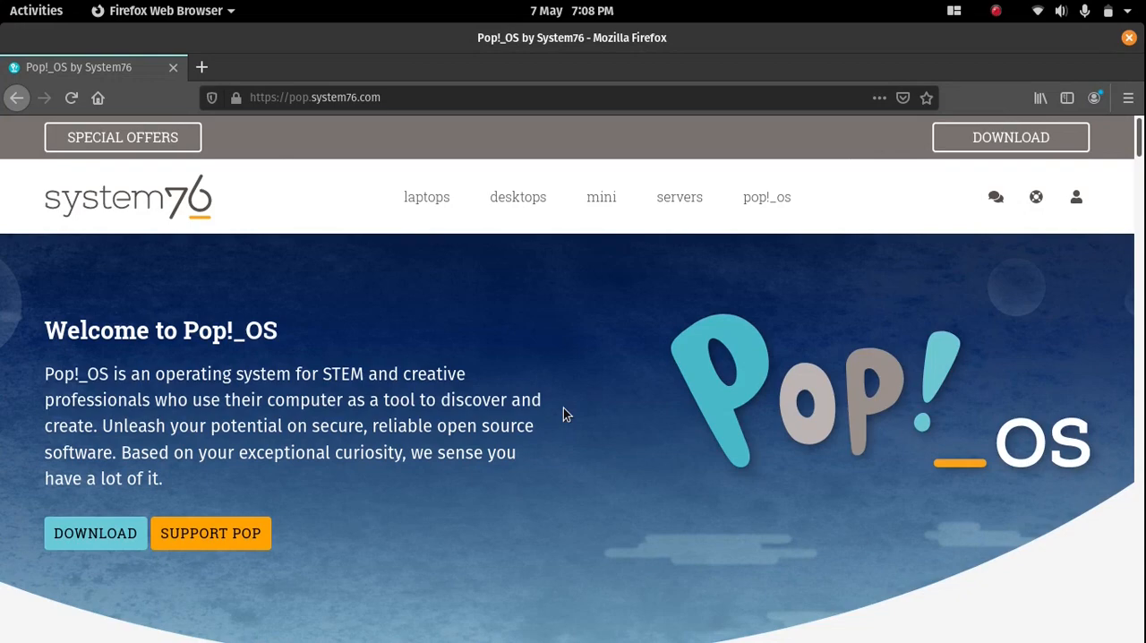
Scroll to the Media Production card and follow LEARN MORE to its support article
scroll("down", 3)
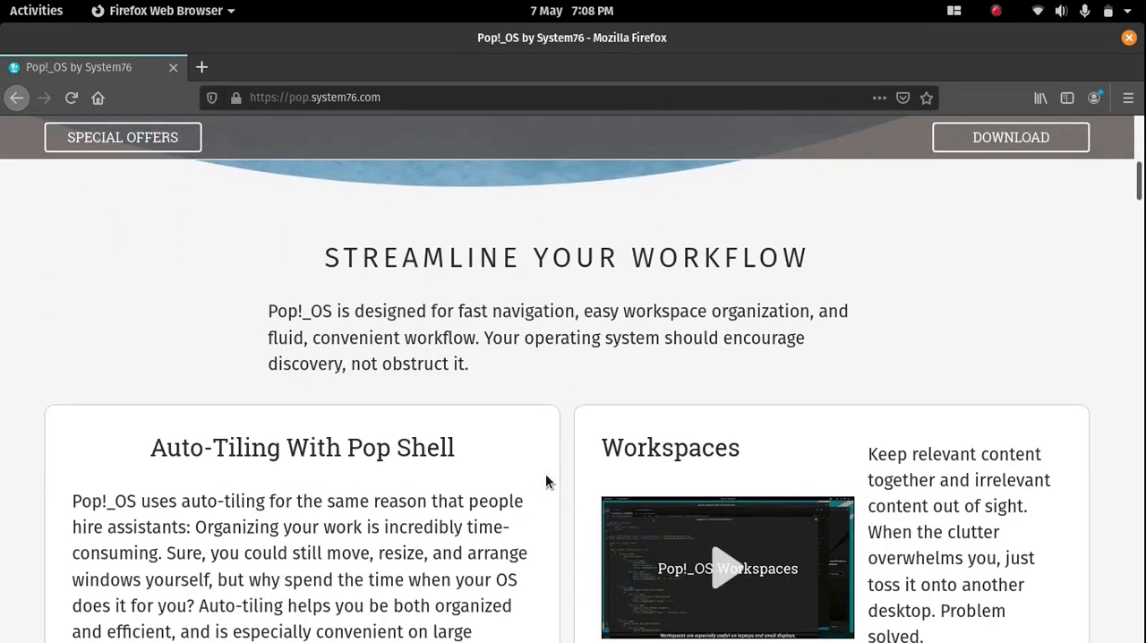
scroll("down", 3)
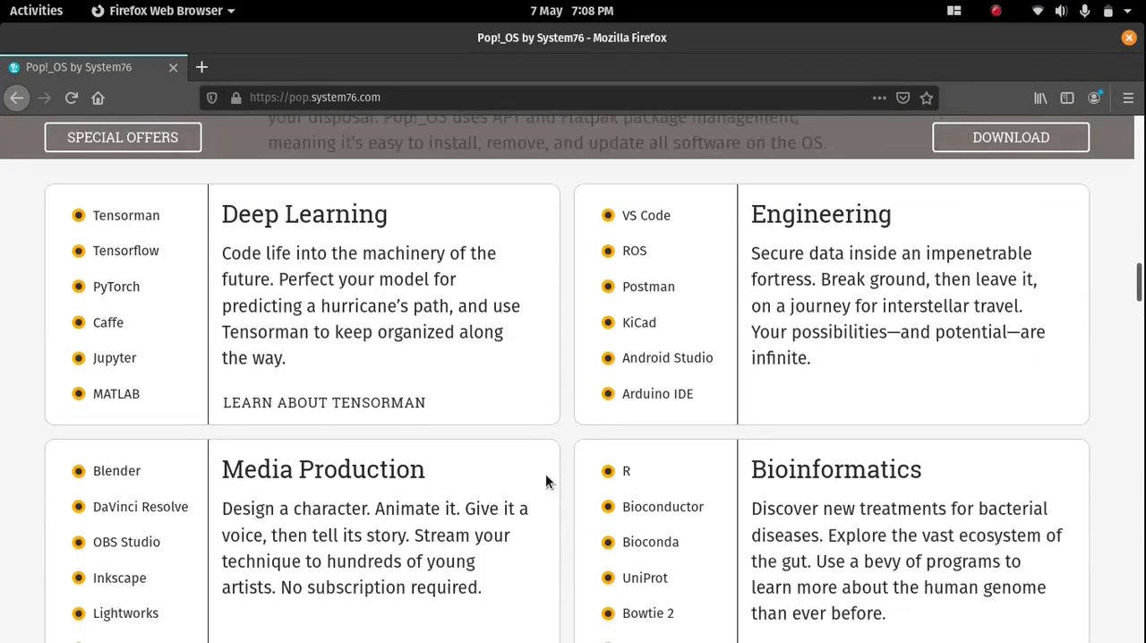
scroll("up", 3)
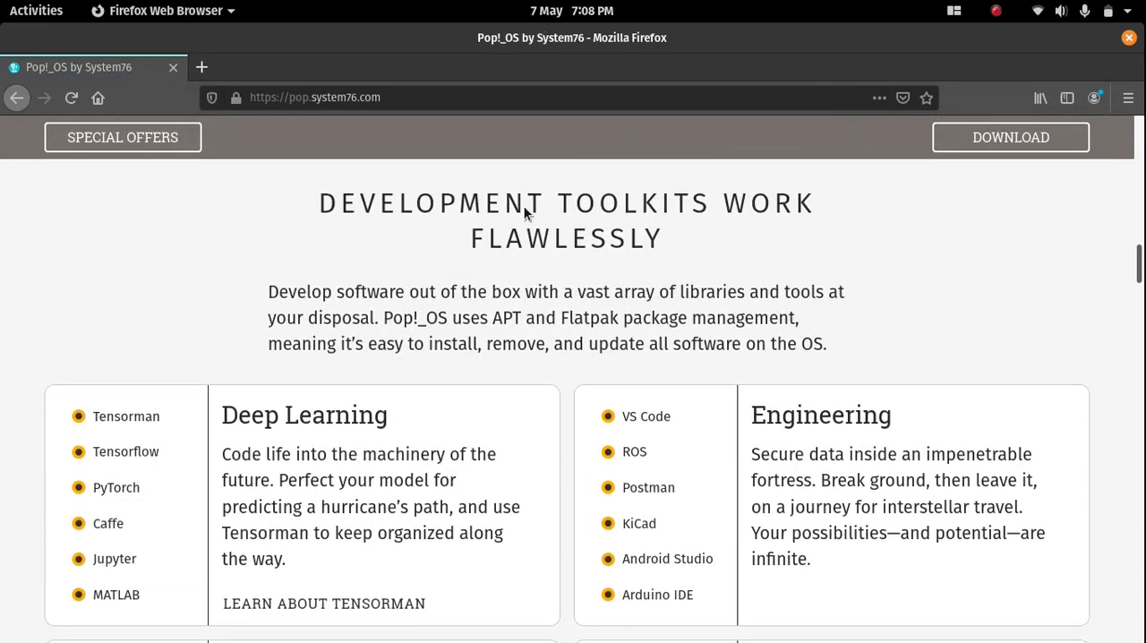
scroll("down", 3)
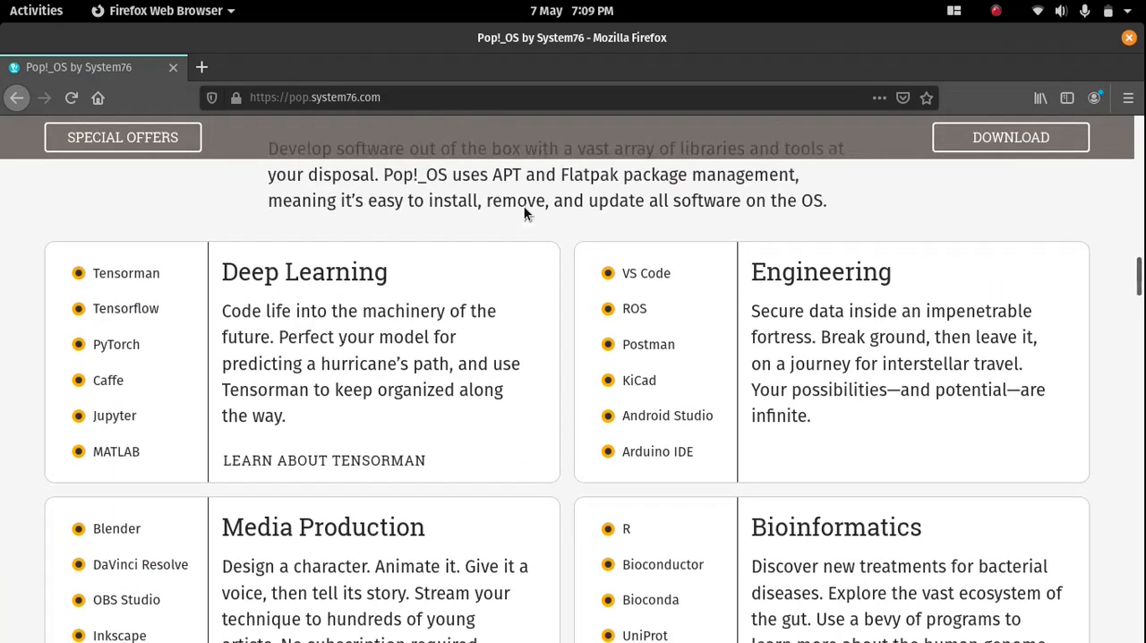
scroll("down", 3)
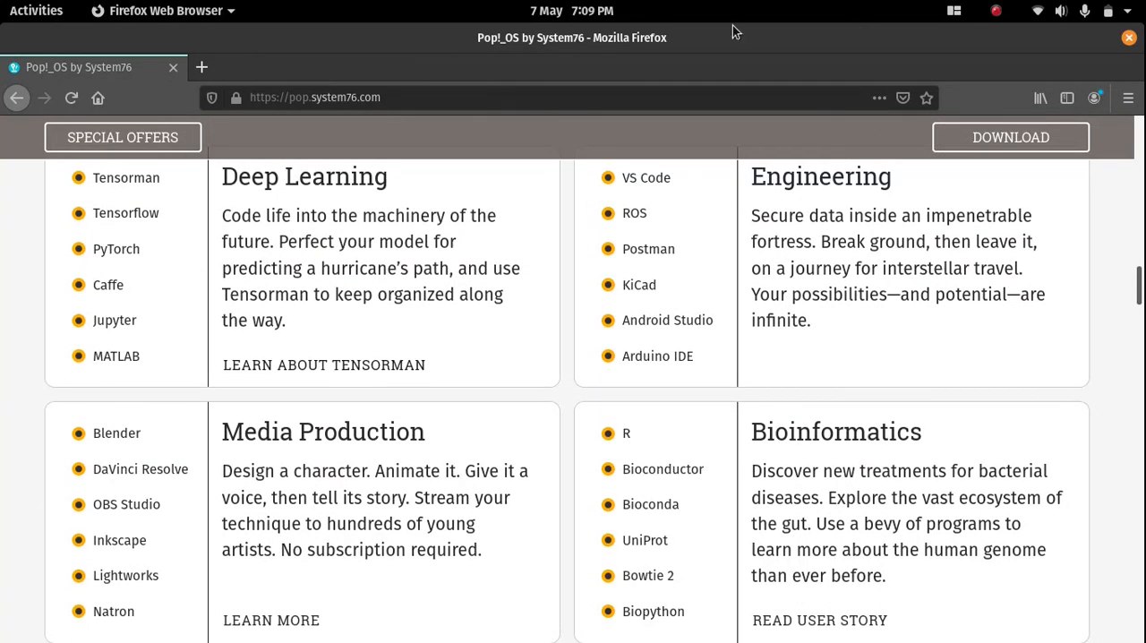
left_click_drag(222, 215, 290, 321)
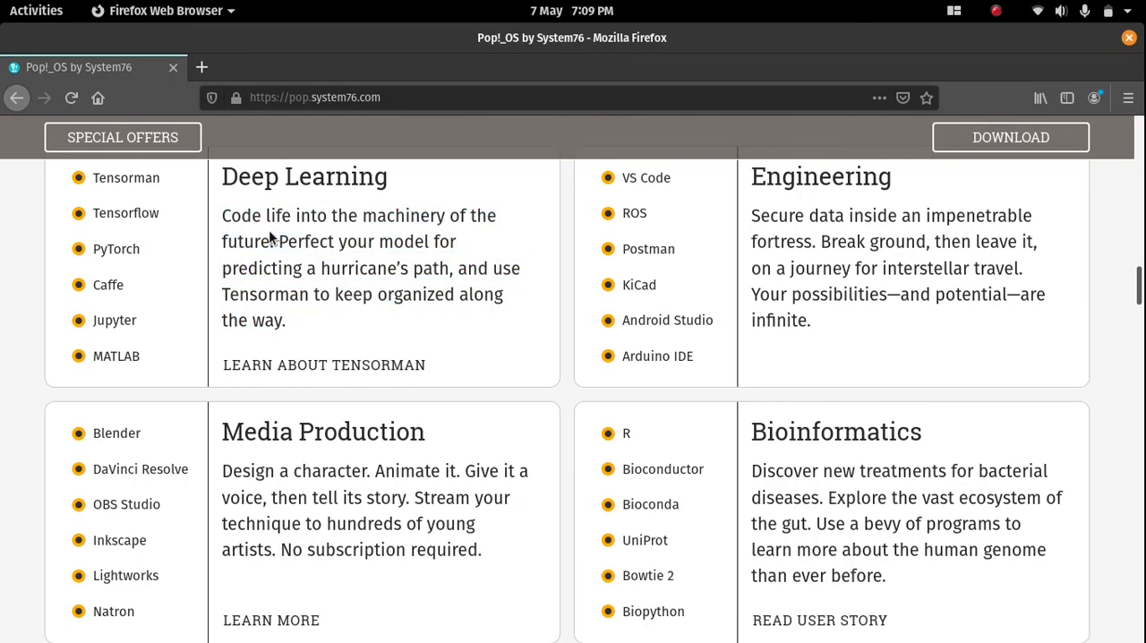
left_click(271, 620)
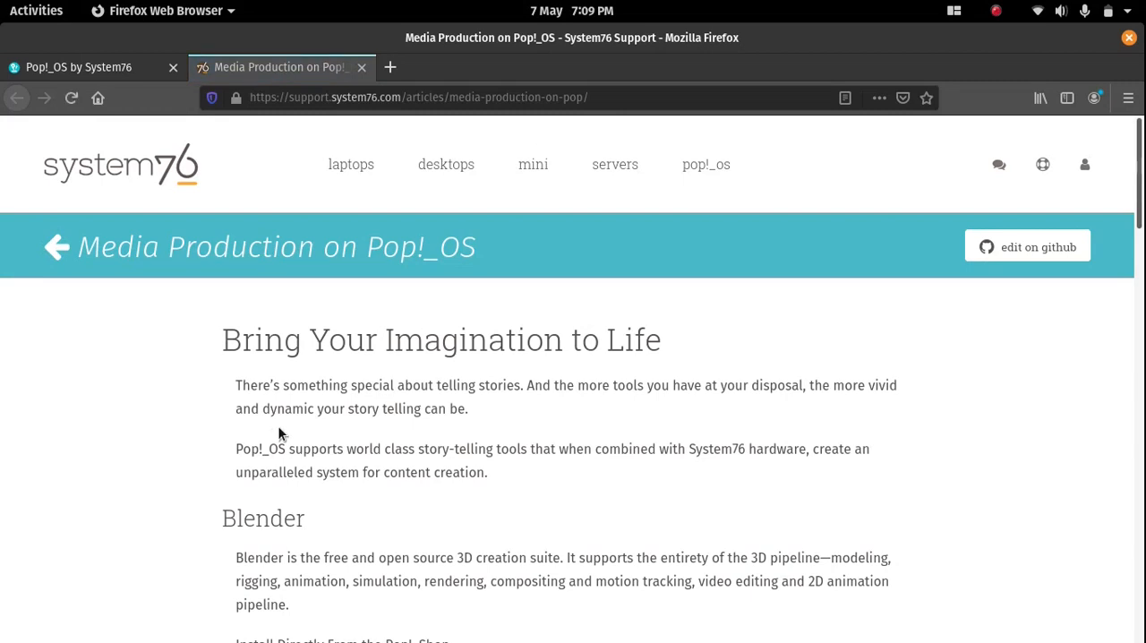
scroll("down", 3)
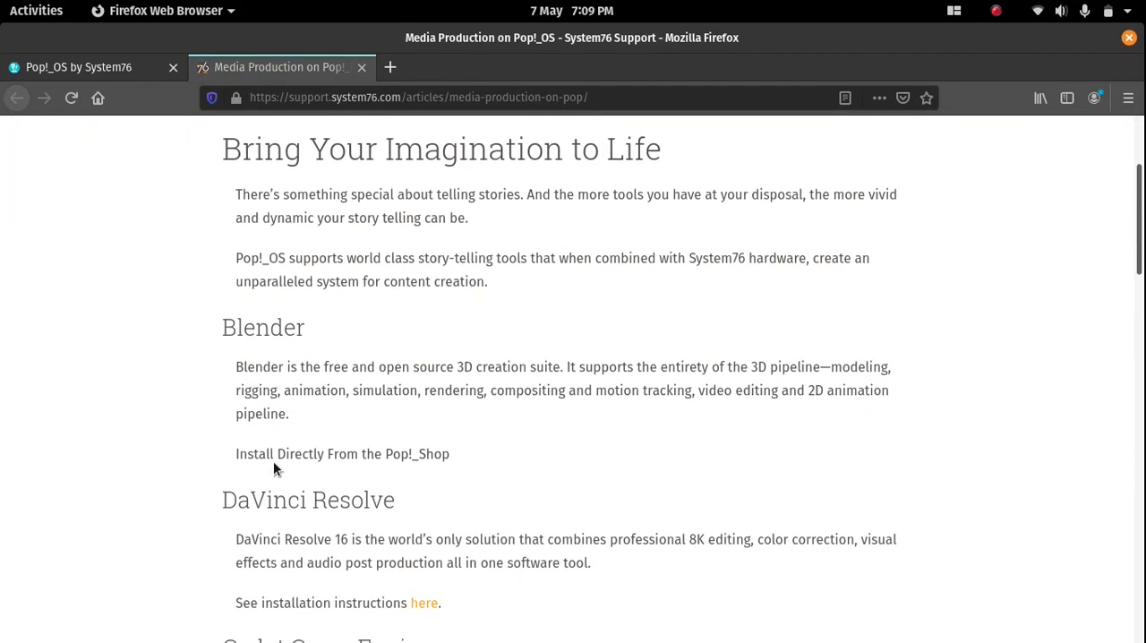
scroll("down", 3)
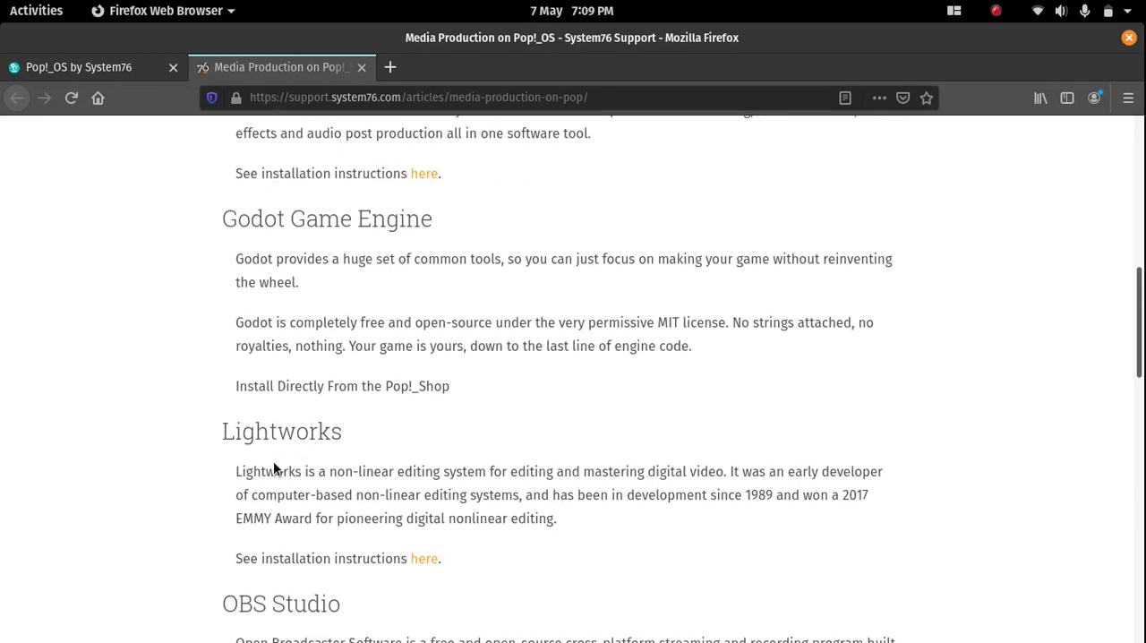
scroll("down", 3)
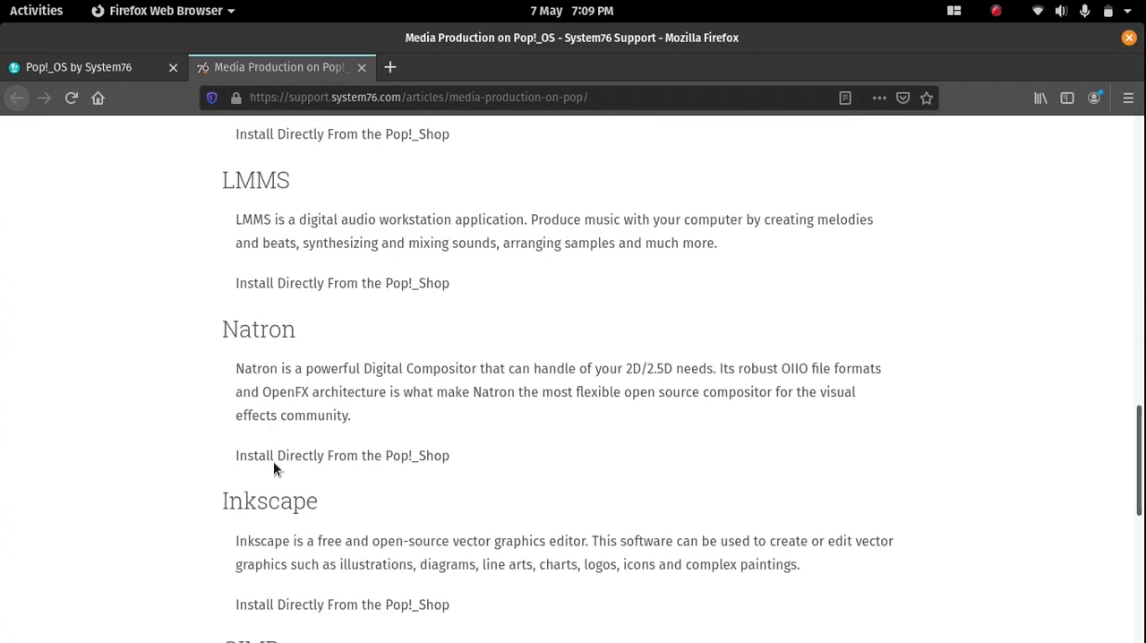
scroll("down", 3)
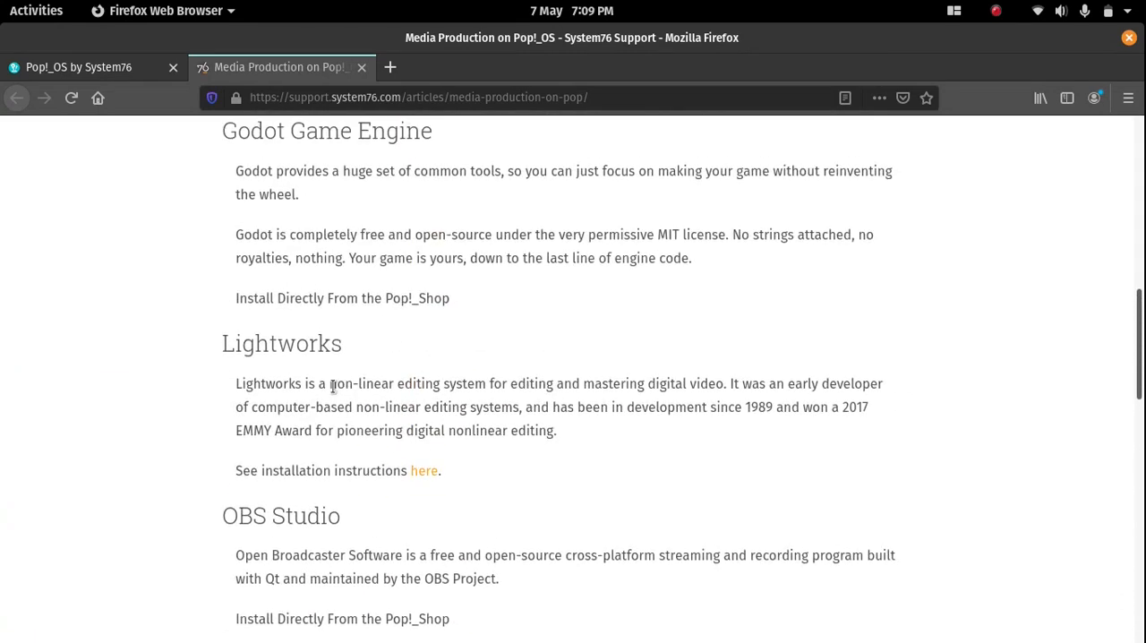
scroll("up", 3)
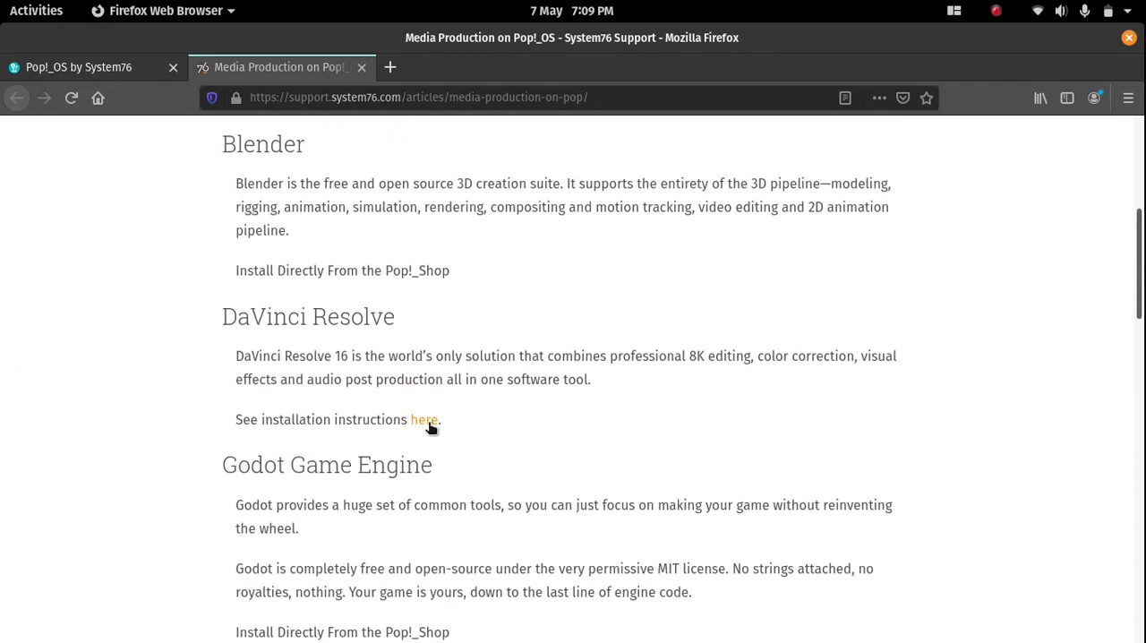
Follow the 'here' link to the Install DaVinci Resolve guide and read it to the footer
left_click(423, 420)
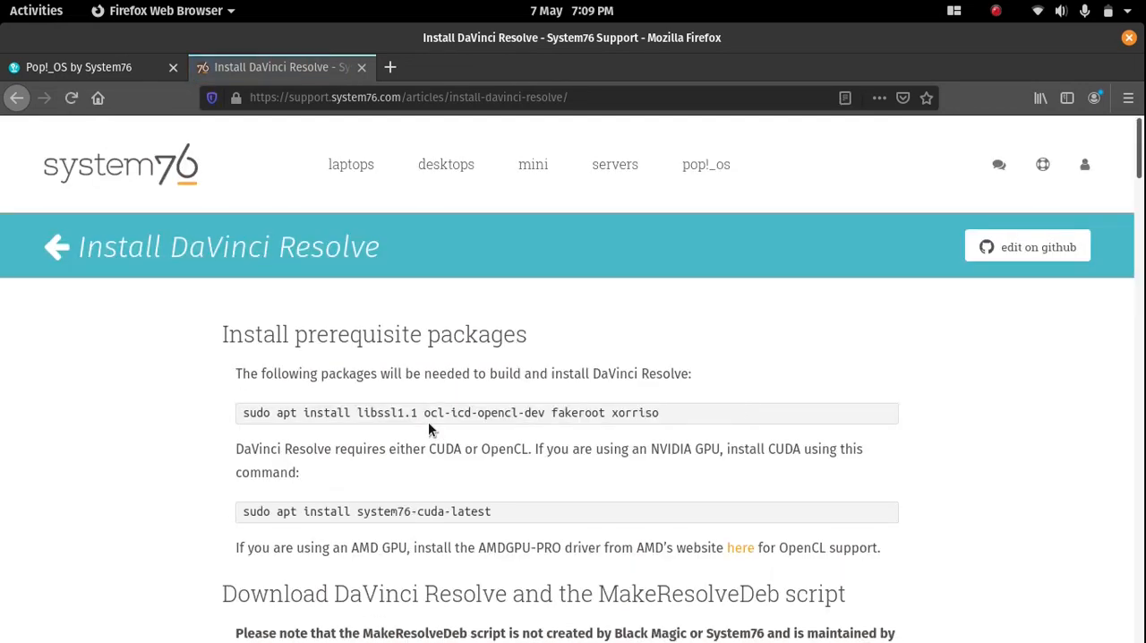
scroll("down", 3)
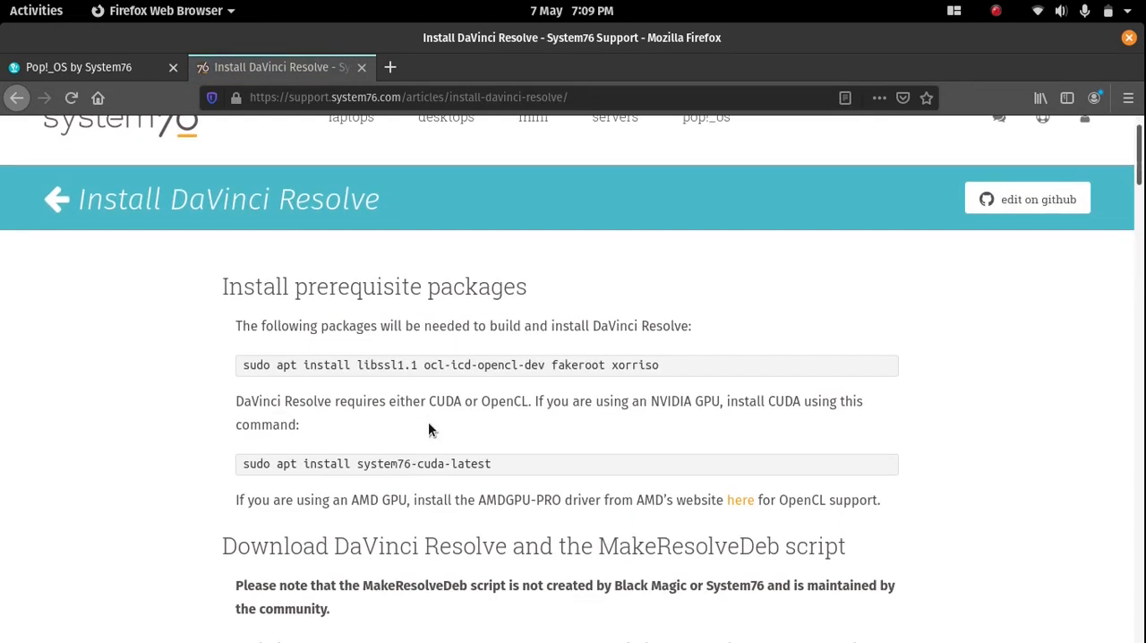
scroll("down", 3)
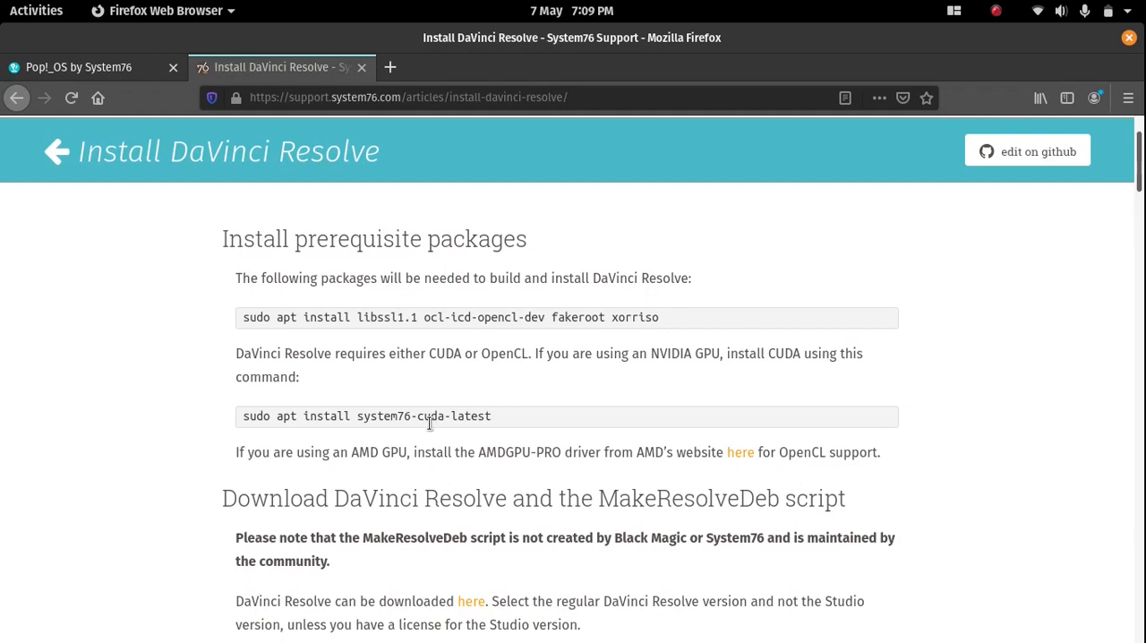
scroll("down", 3)
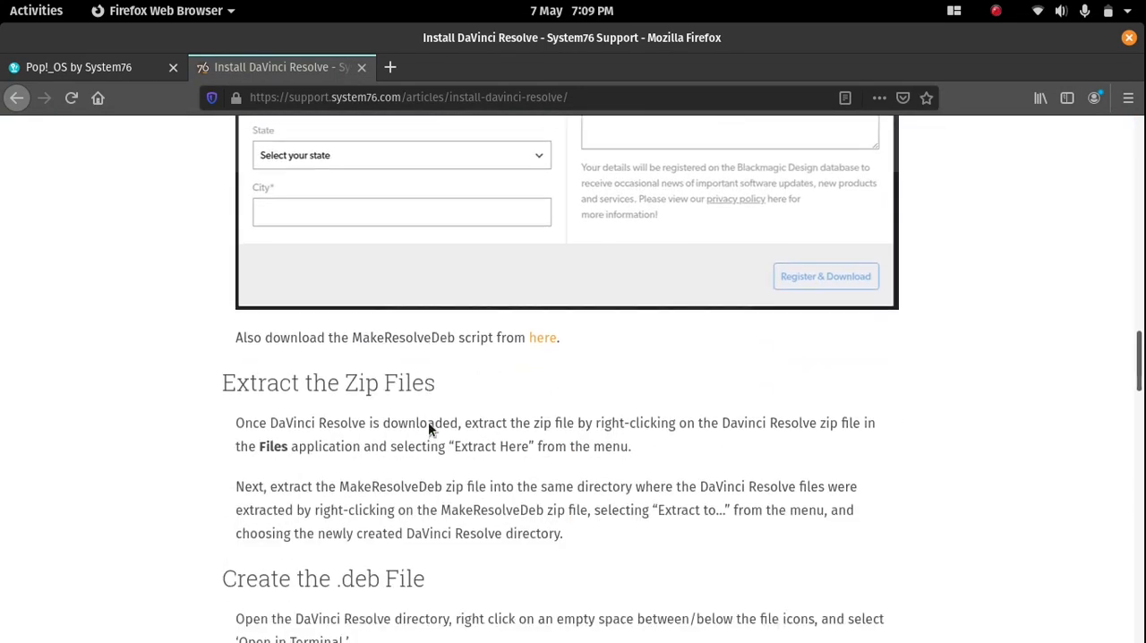
scroll("down", 3)
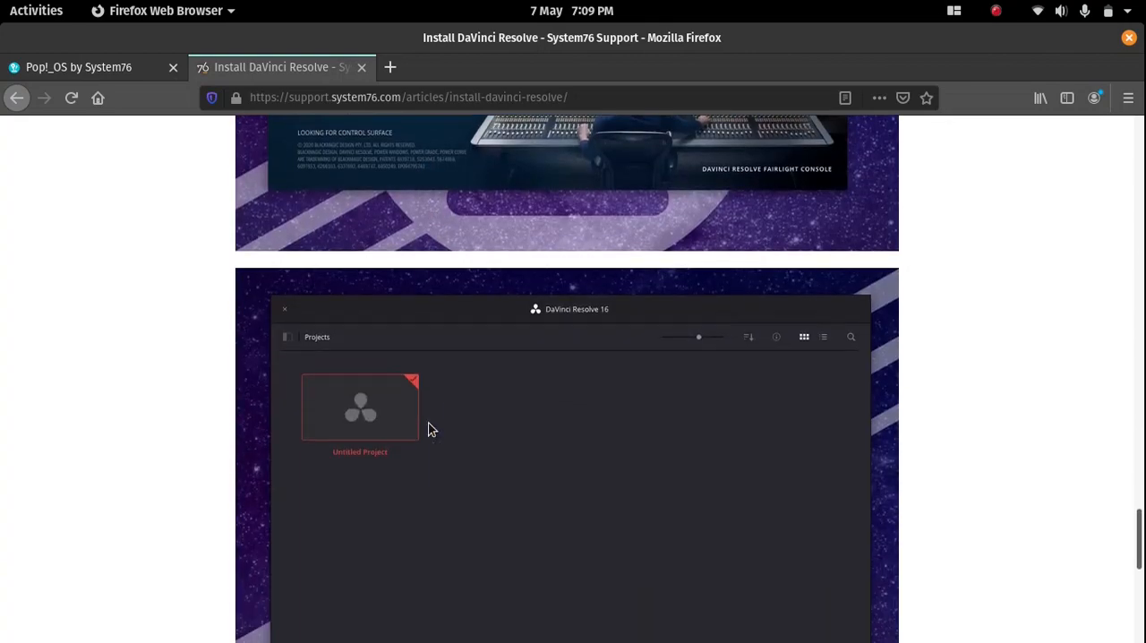
scroll("down", 3)
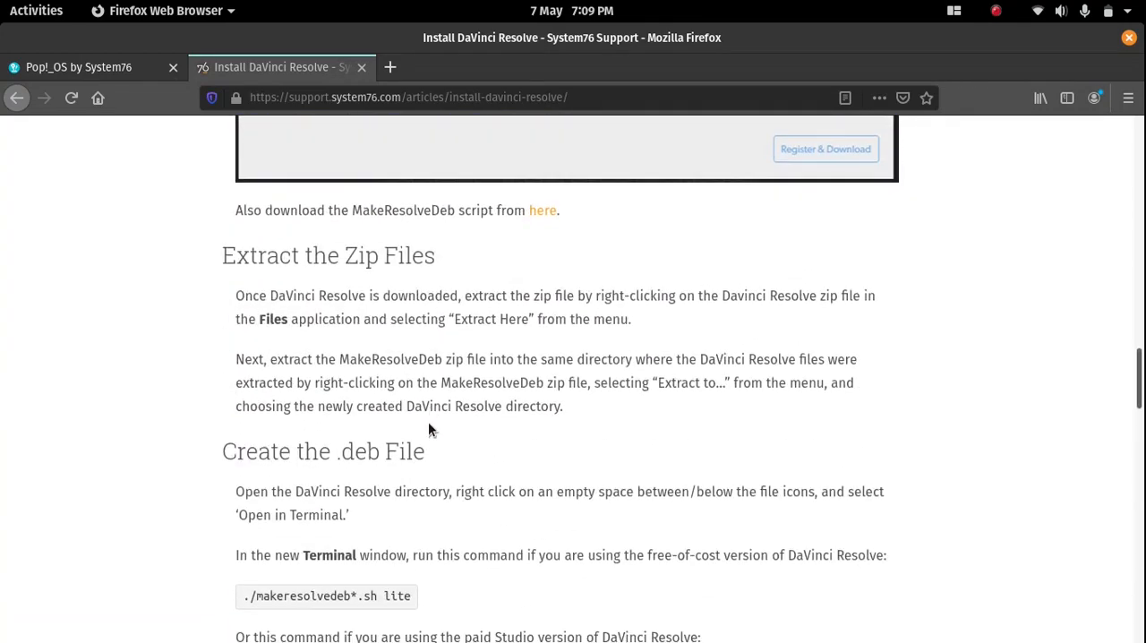
scroll("down", 3)
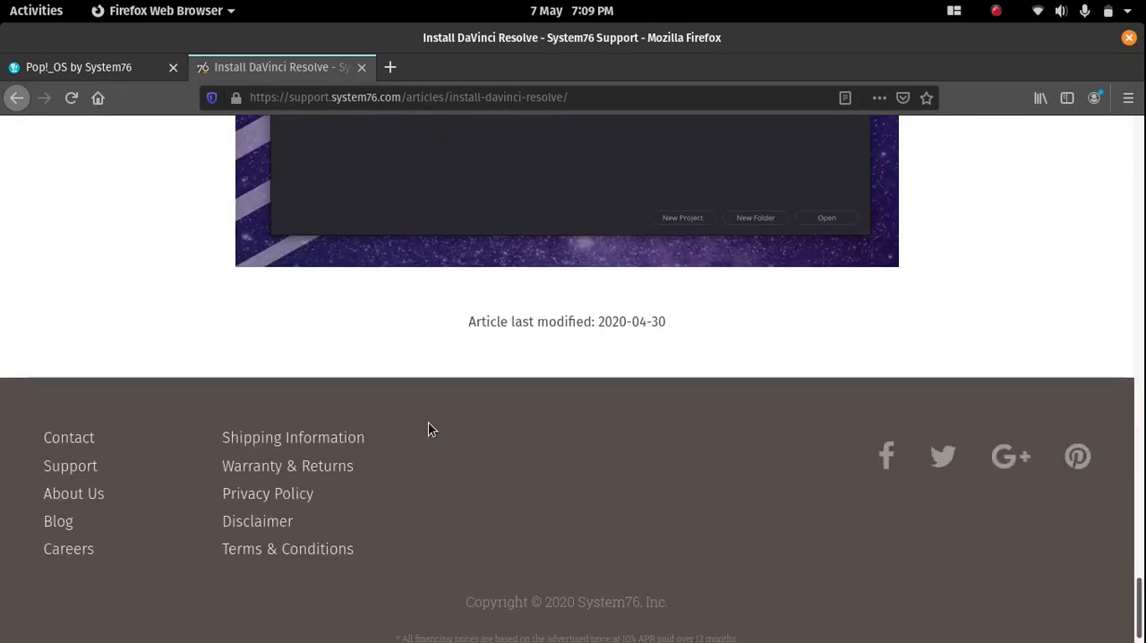
scroll("up", 3)
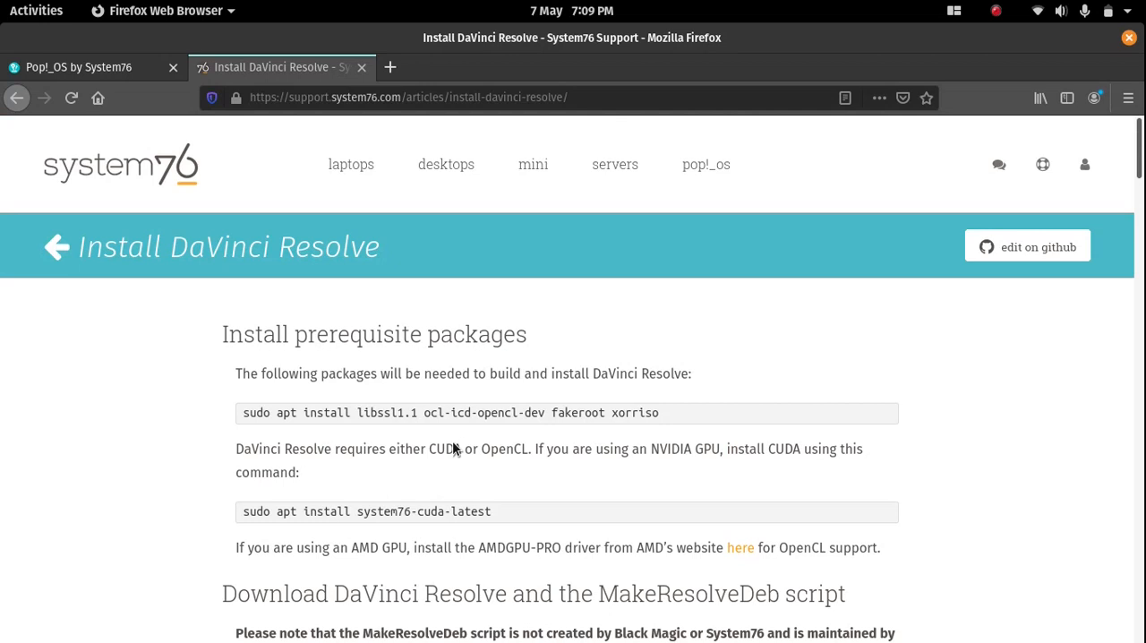
left_click(16, 98)
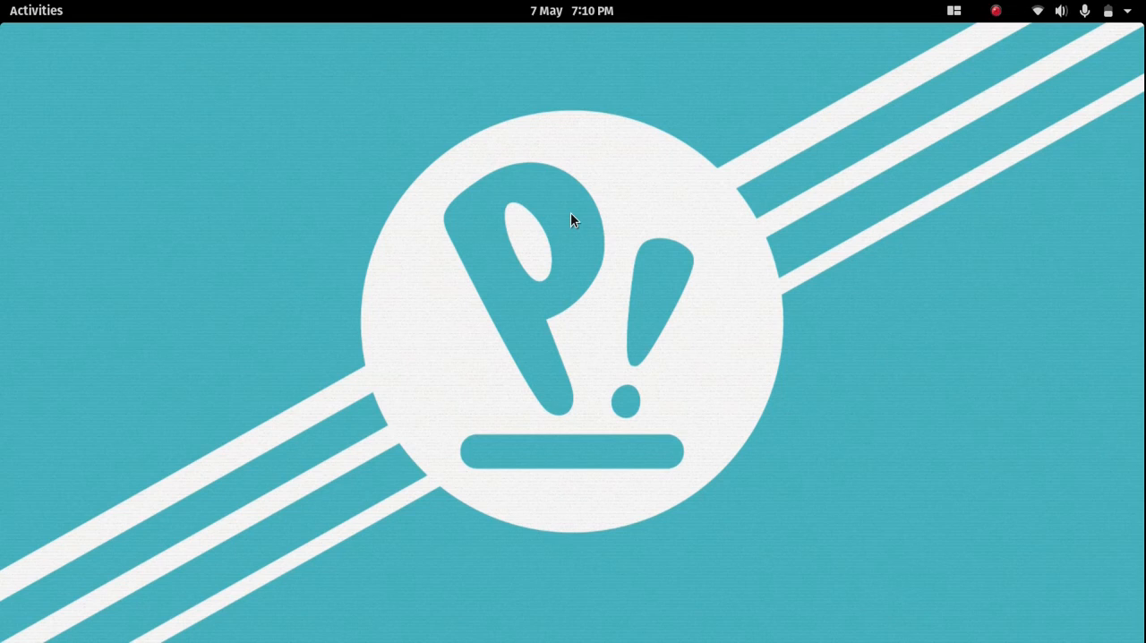
mouse_move(636, 337)
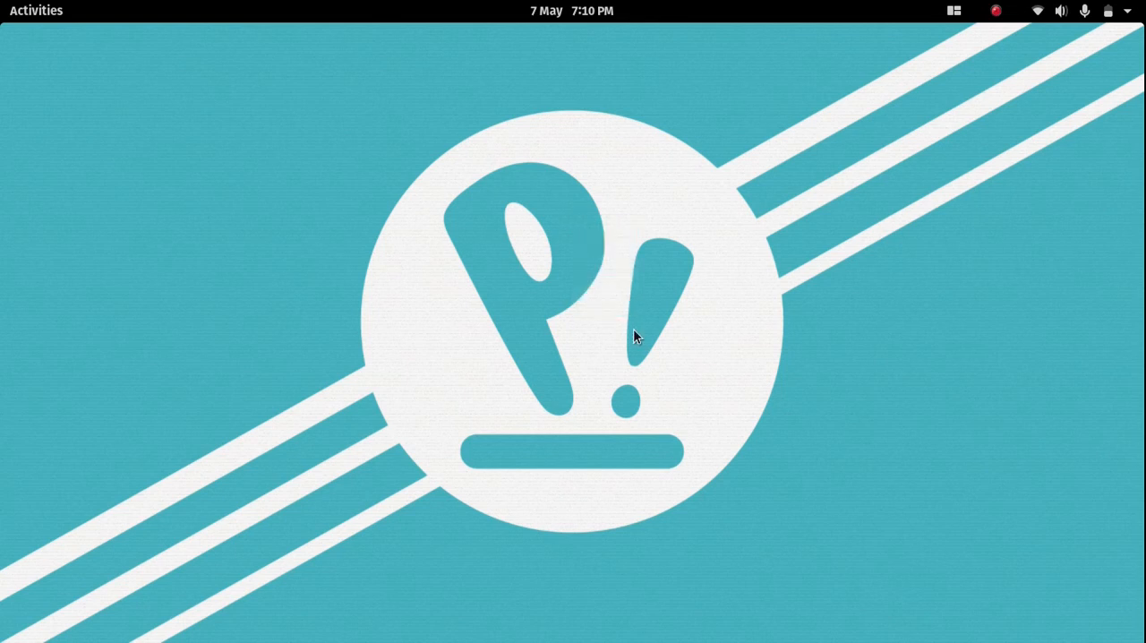
mouse_move(573, 330)
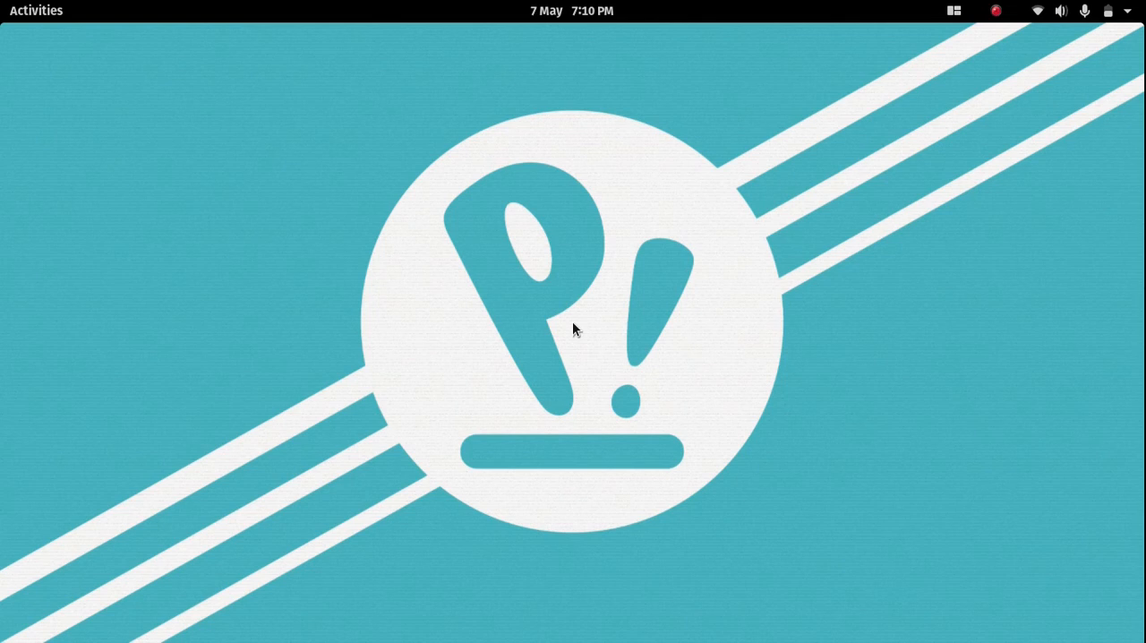
mouse_move(439, 244)
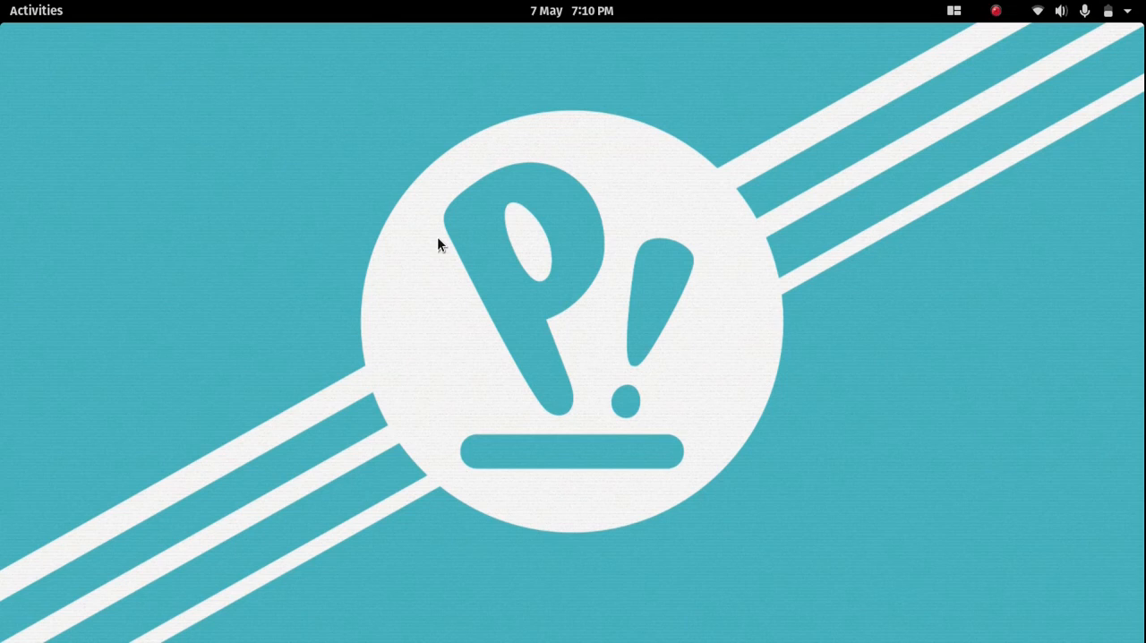
mouse_move(523, 123)
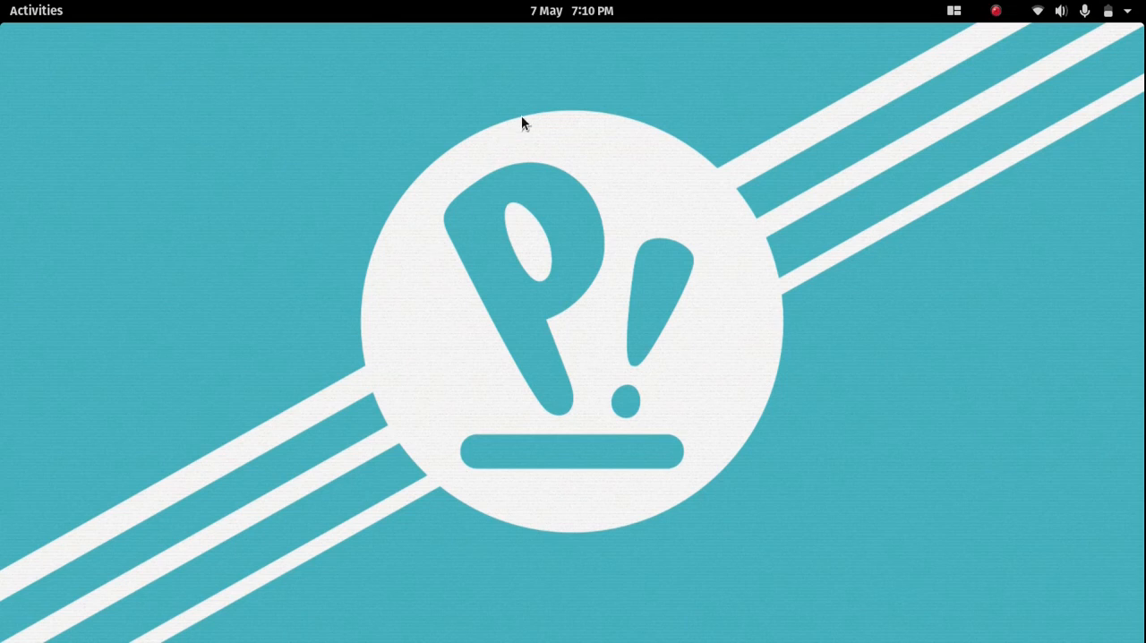